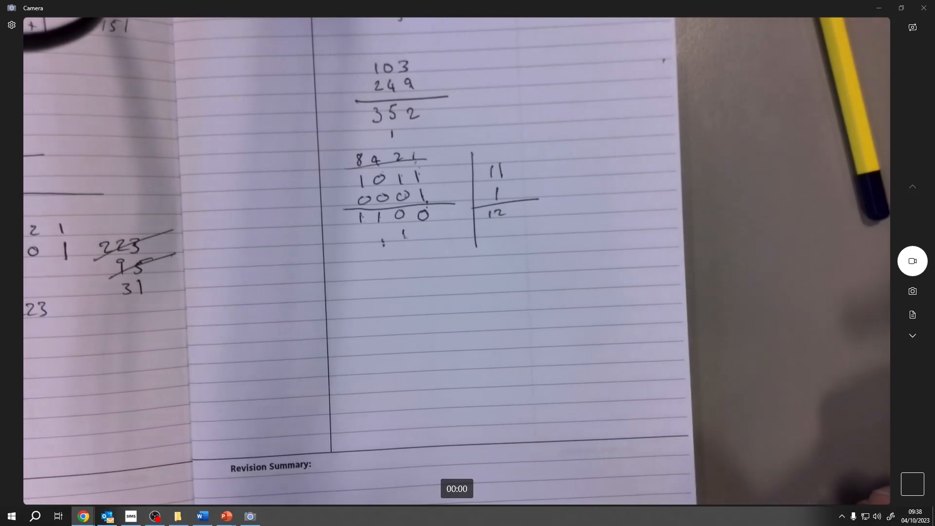
# - Enter denary 9 and 3 beside 1001 and 0011 in the Activity 1 table, starting the sum's carry 1
pyautogui.press('alt+tab')
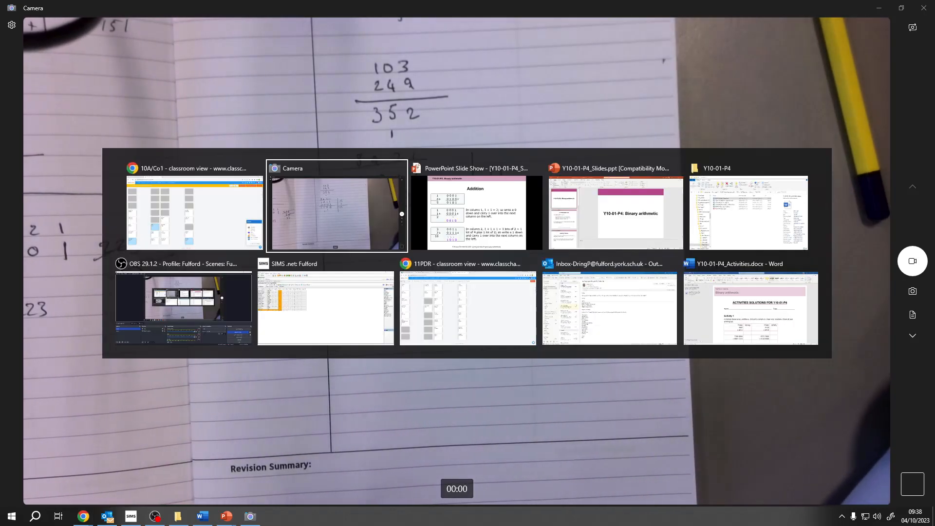
pyautogui.click(750, 307)
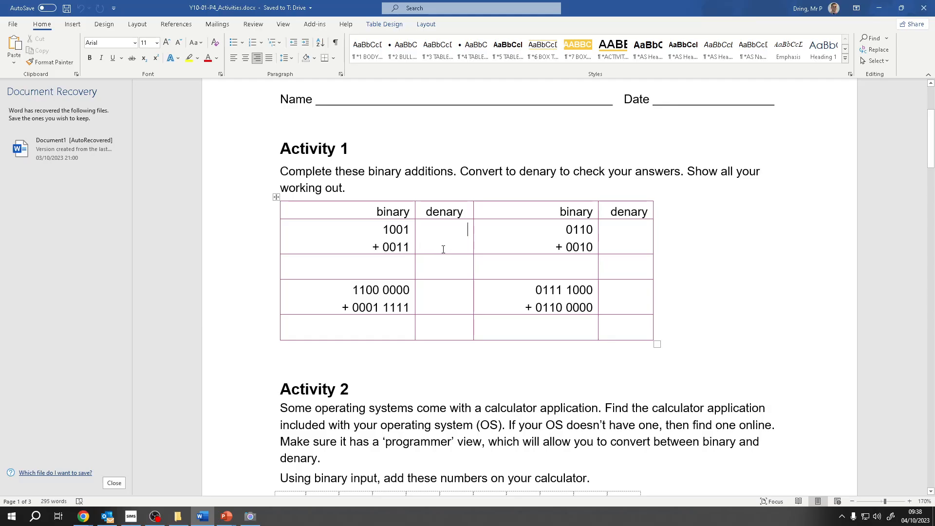
pyautogui.moveTo(422, 215)
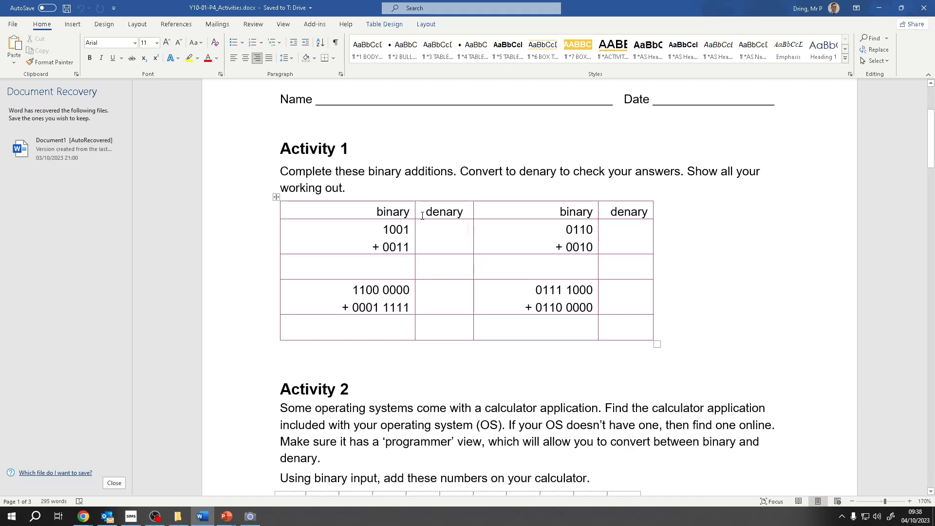
pyautogui.click(468, 229)
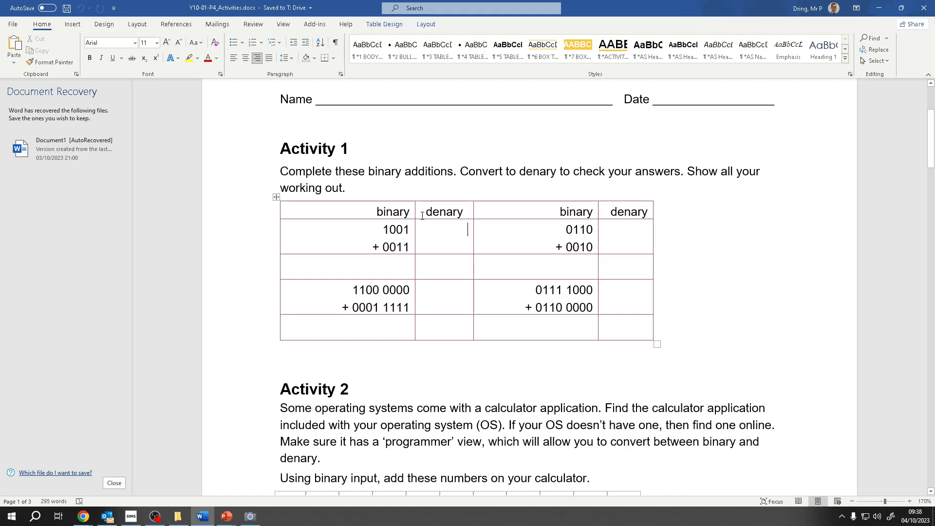
pyautogui.click(250, 515)
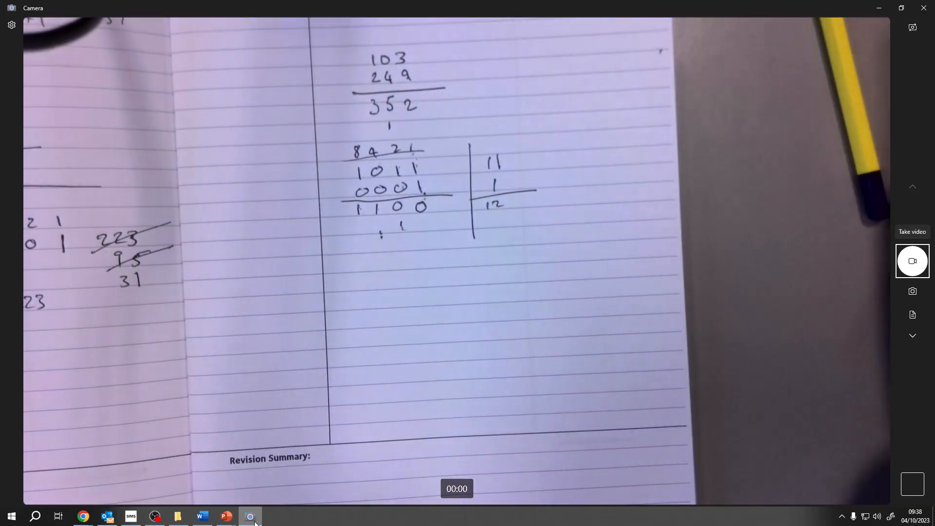
pyautogui.click(202, 515)
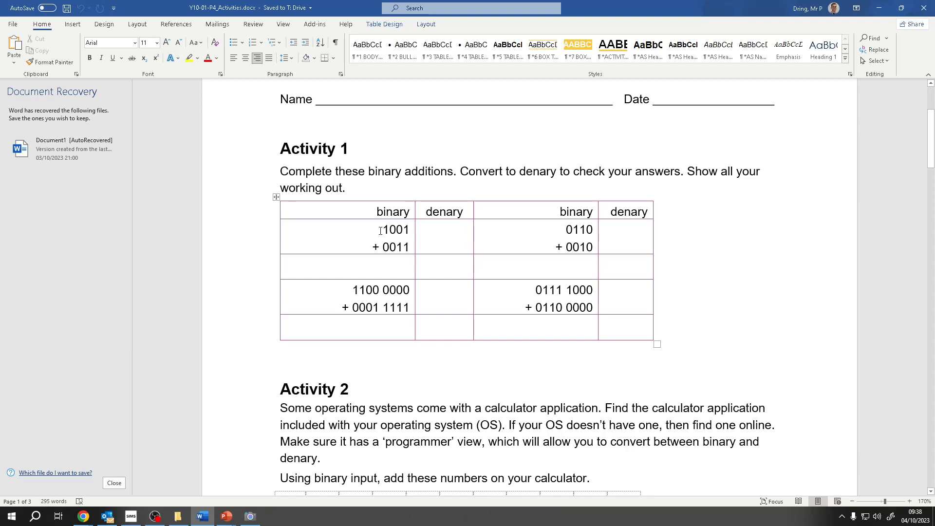
pyautogui.click(444, 229)
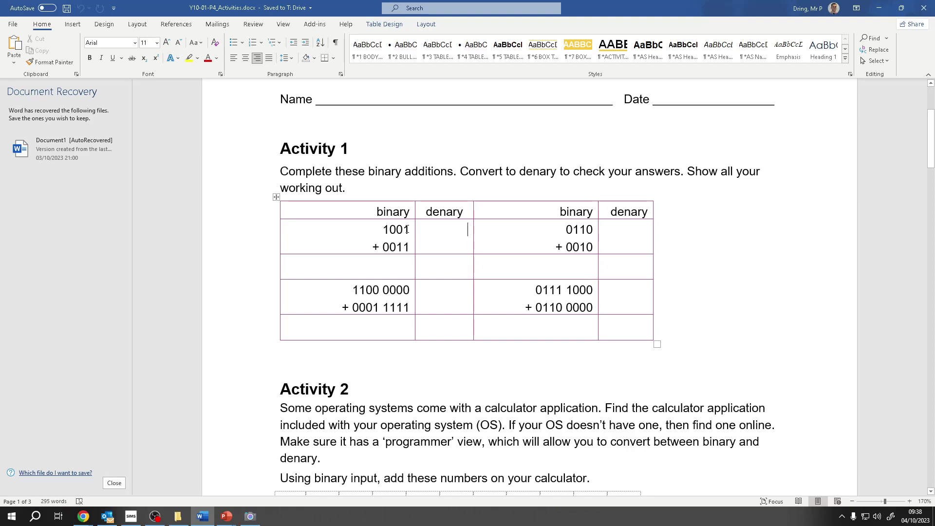
pyautogui.moveTo(388, 229)
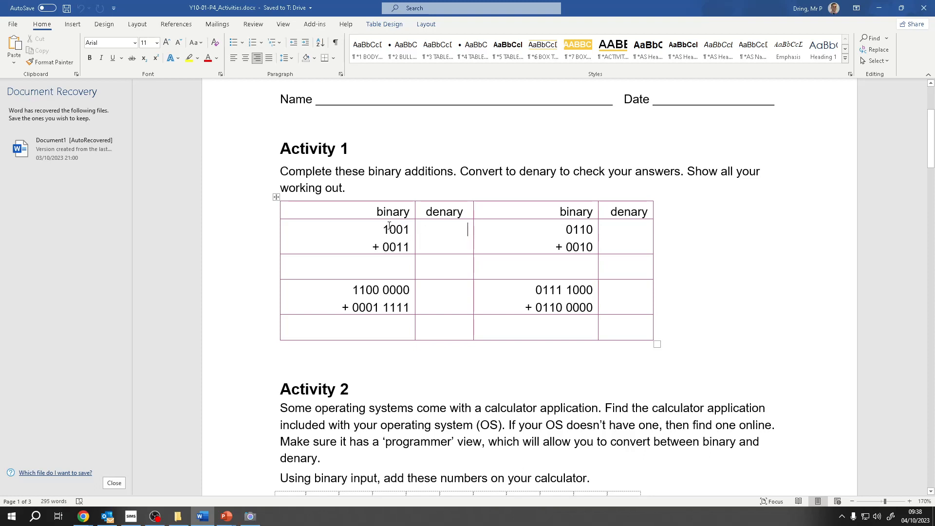
pyautogui.write('9')
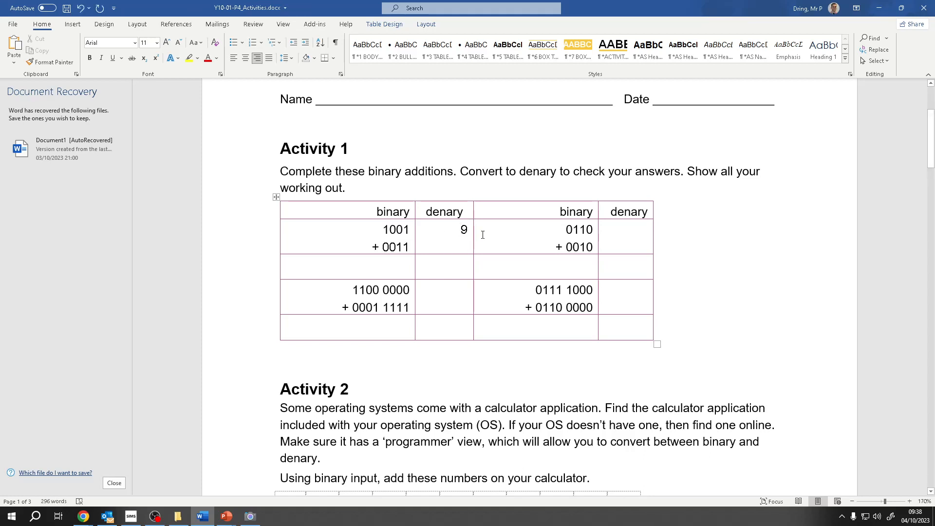
pyautogui.write('3')
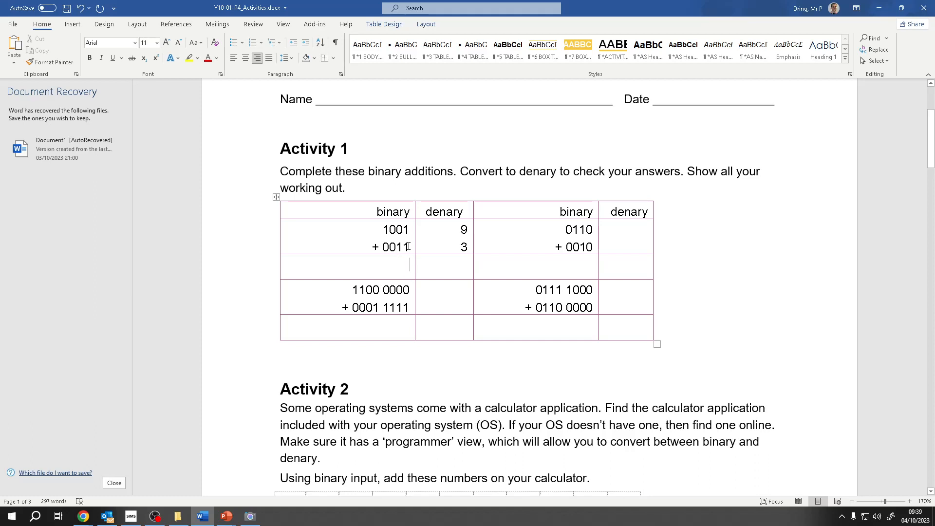
pyautogui.moveTo(443, 244)
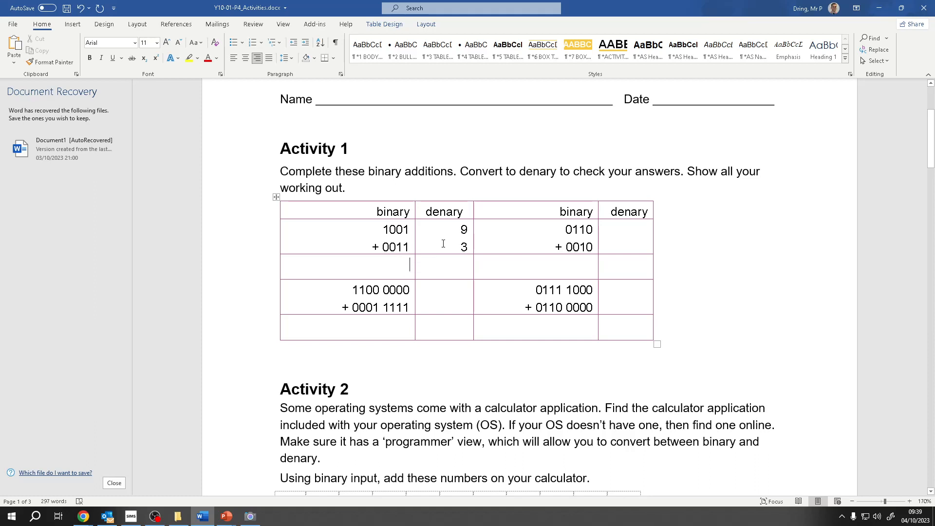
pyautogui.write('1')
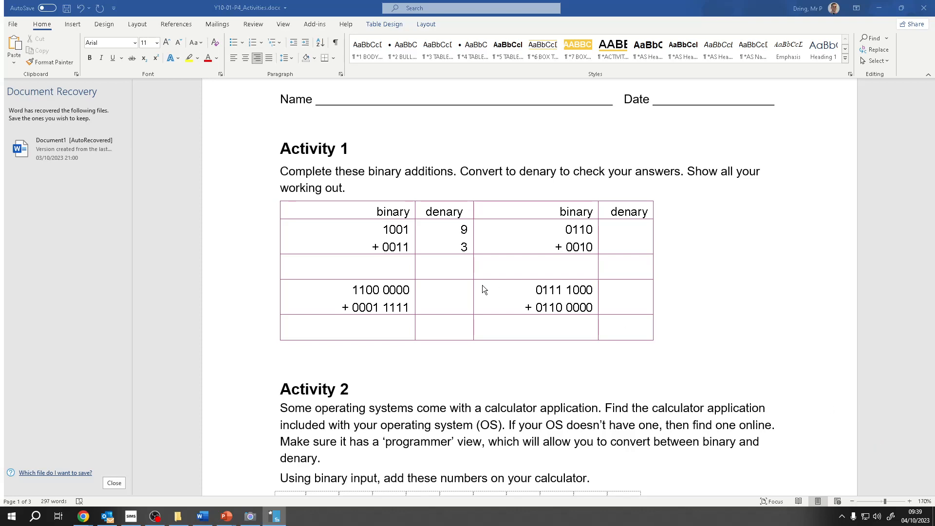
# - Show the notebook camera beside Word and dismiss Document Recovery, removing the recovered files
pyautogui.scroll(-3)
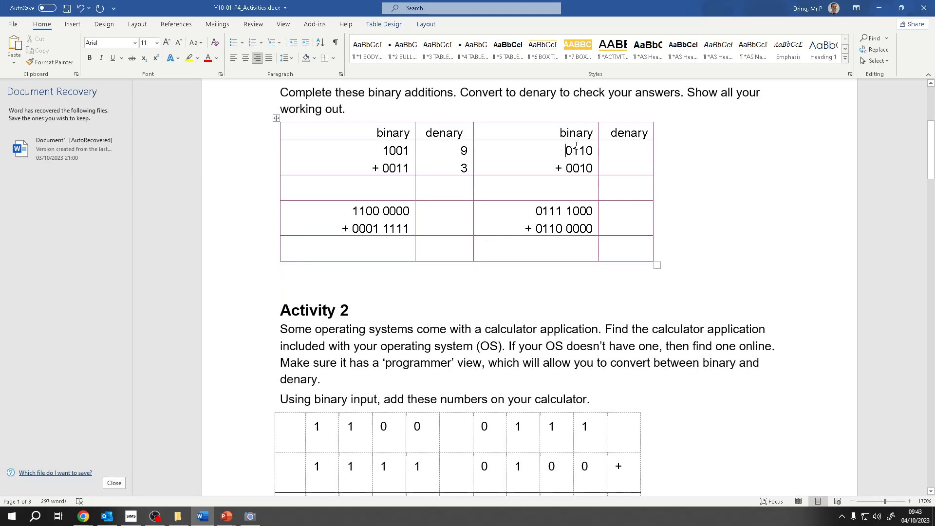
pyautogui.click(250, 515)
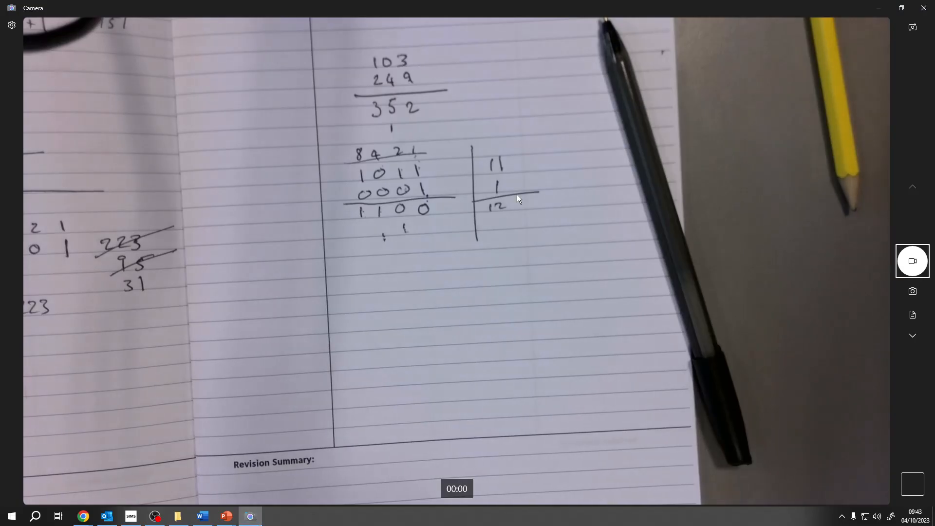
pyautogui.press('alt+tab')
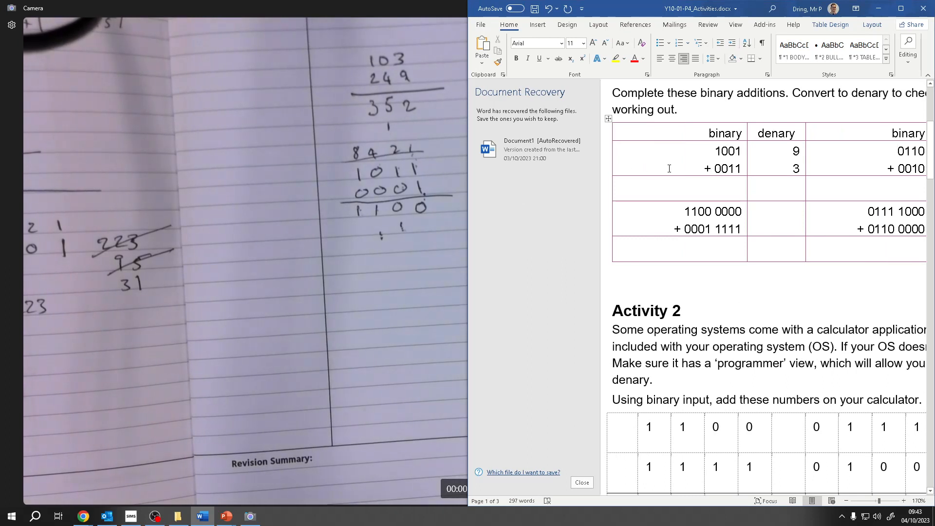
pyautogui.moveTo(582, 495)
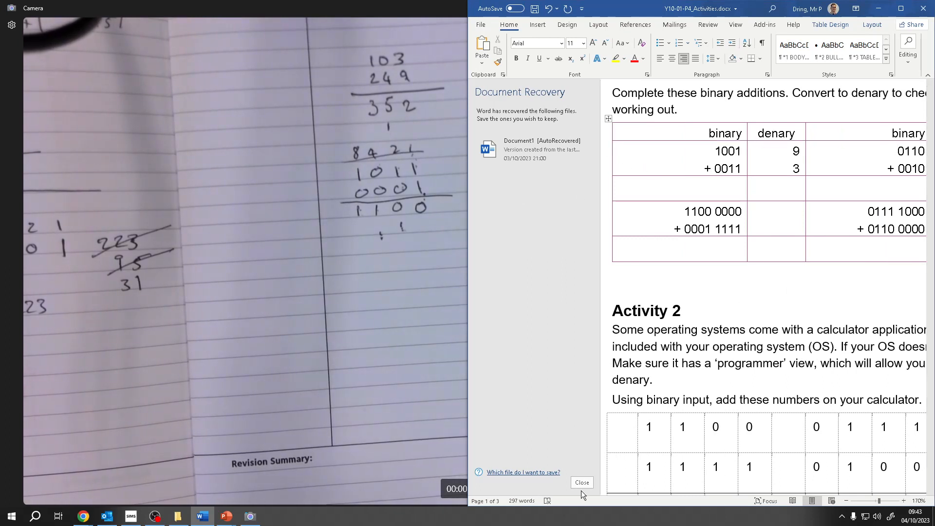
pyautogui.click(581, 481)
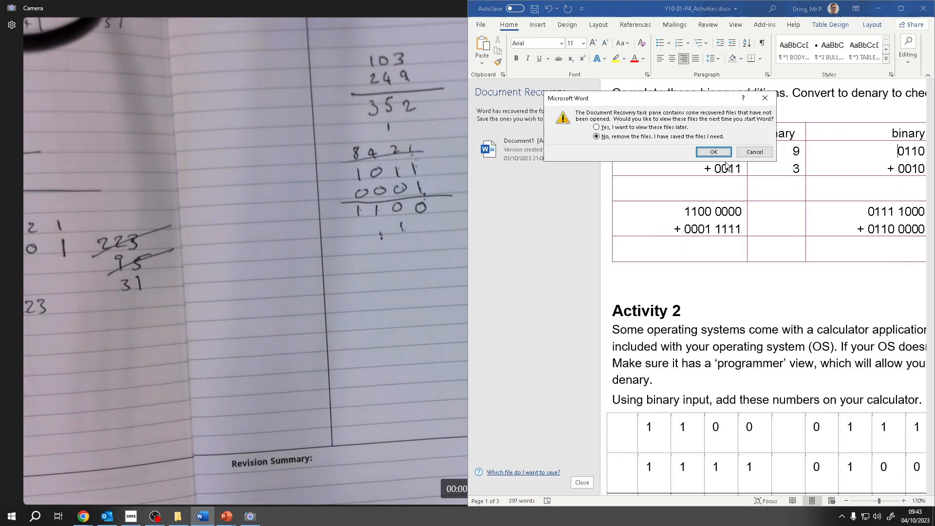
pyautogui.click(713, 152)
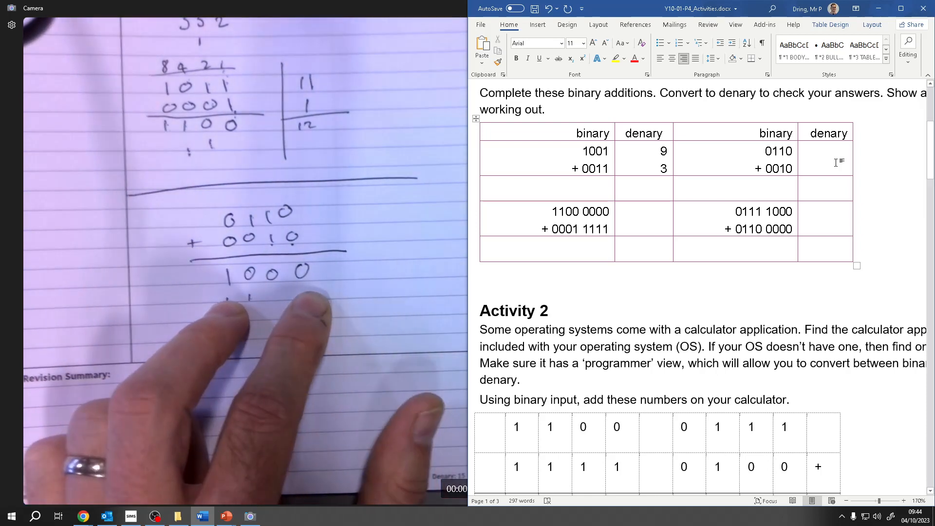
# - Enter the answer 1000 for 0110 + 0010 with denary 6, 2 and the total starting 8
pyautogui.write('1')
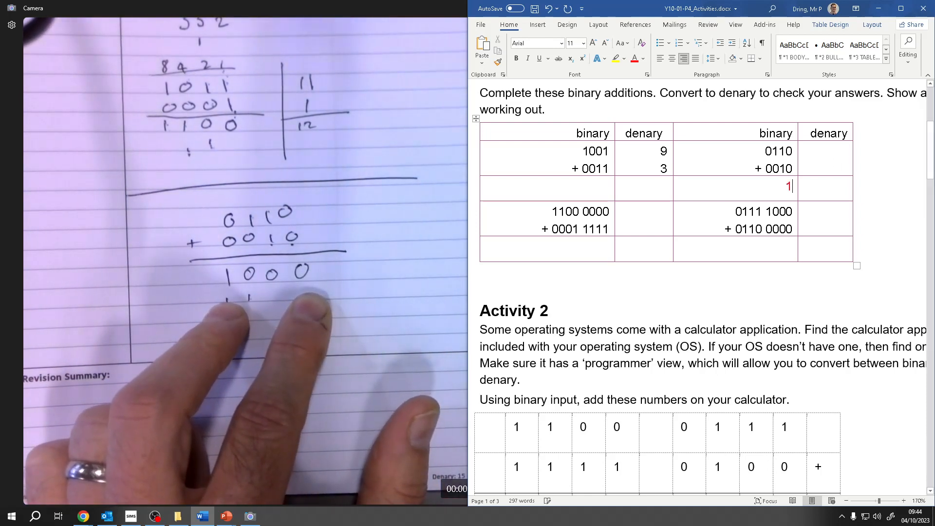
pyautogui.write('000')
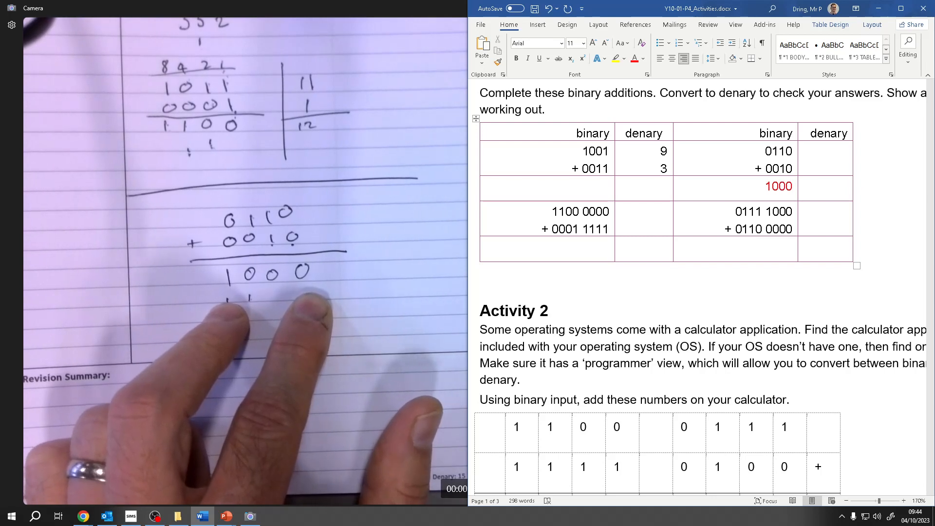
pyautogui.click(826, 151)
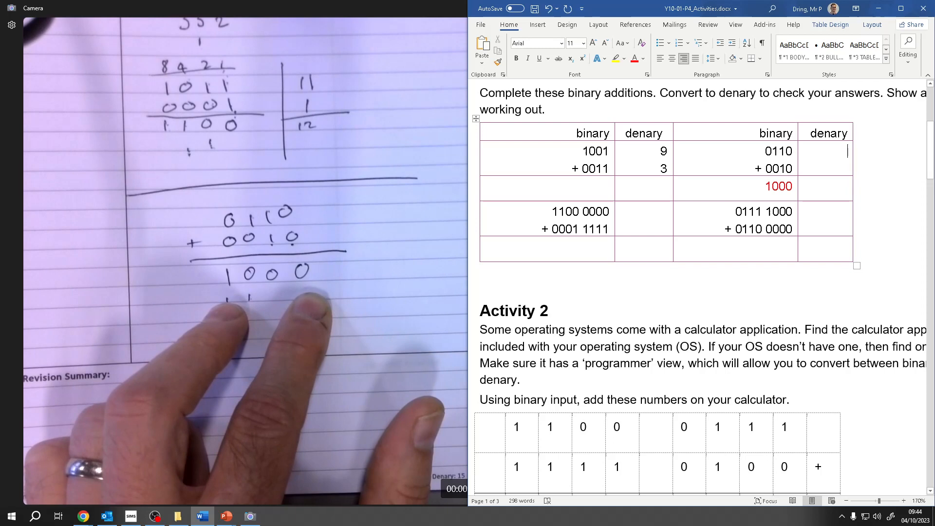
pyautogui.write('6')
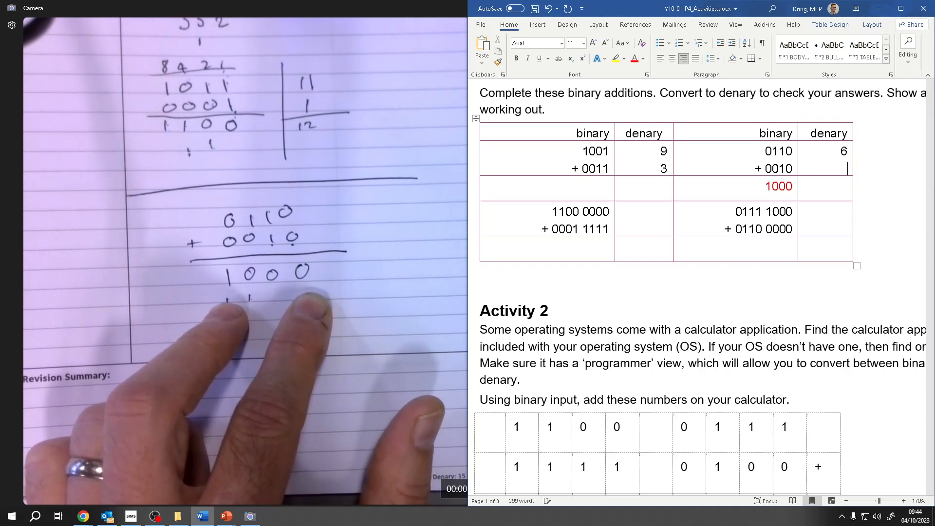
pyautogui.write('2')
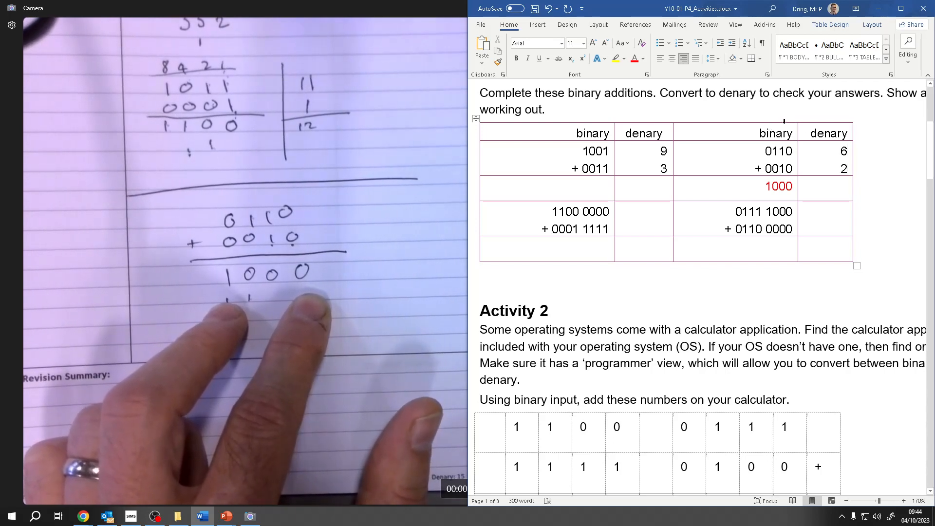
pyautogui.click(834, 186)
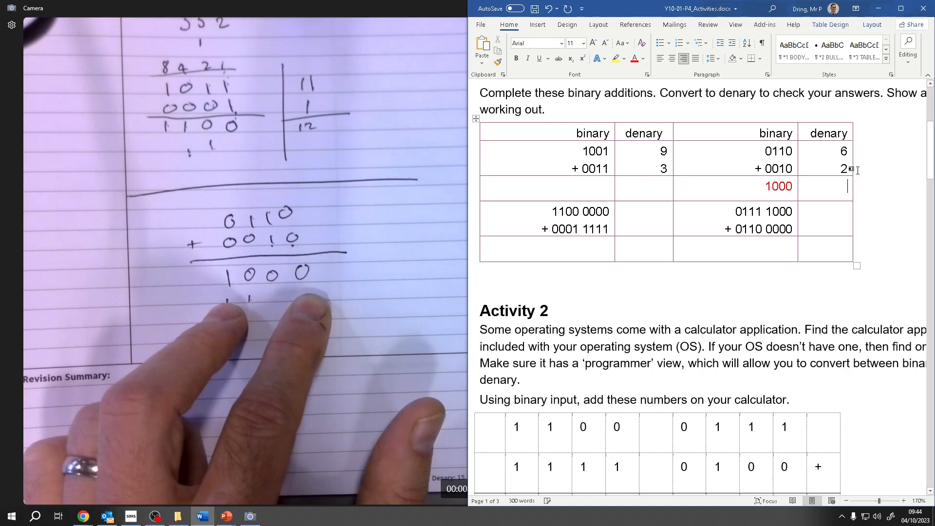
pyautogui.write('81')
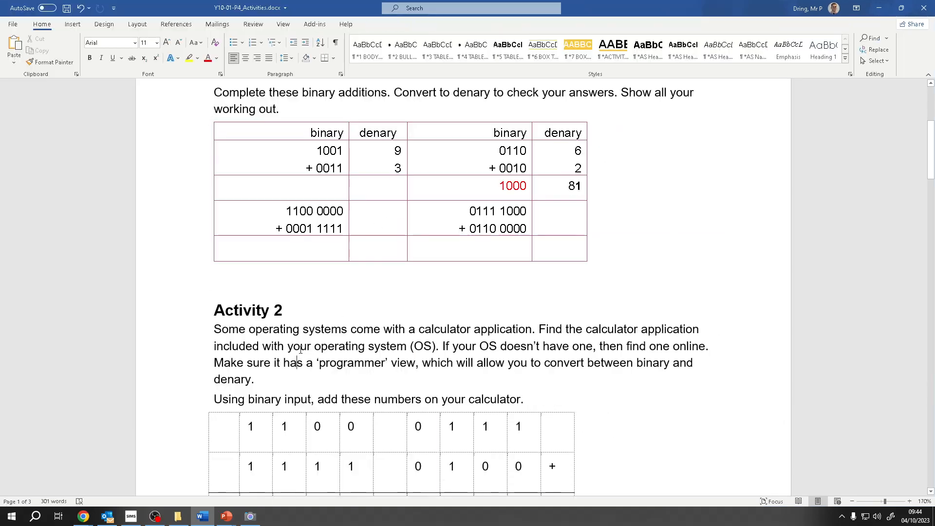
# - Review Activity 2 in the worksheet, then switch Calculator to Programmer mode
pyautogui.scroll(-3)
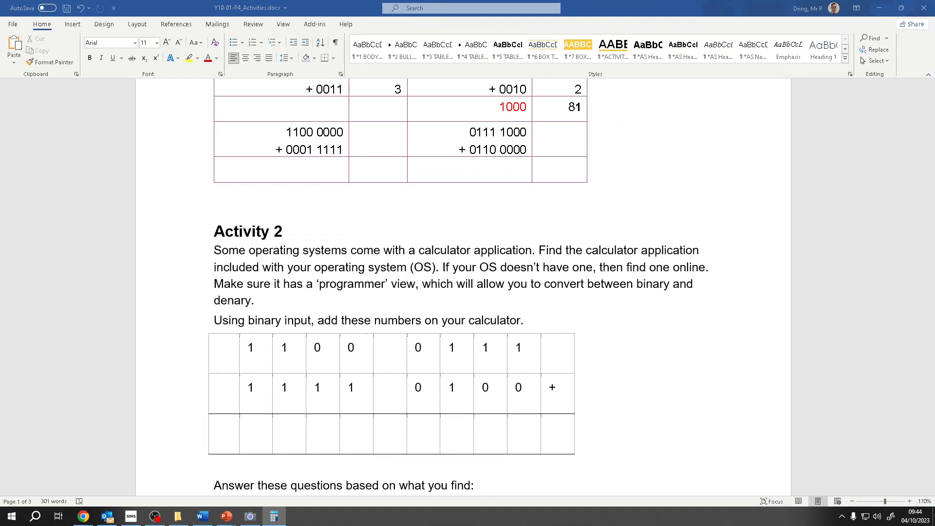
pyautogui.click(274, 516)
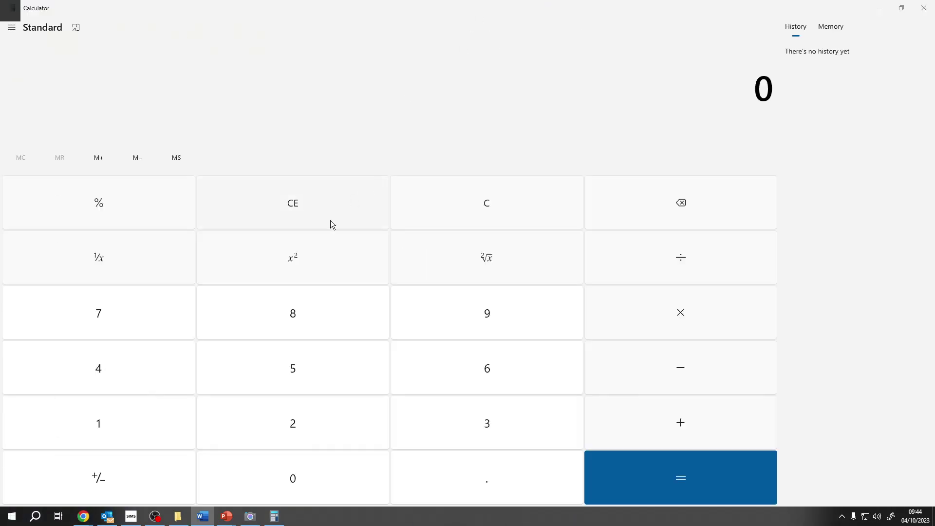
pyautogui.click(202, 516)
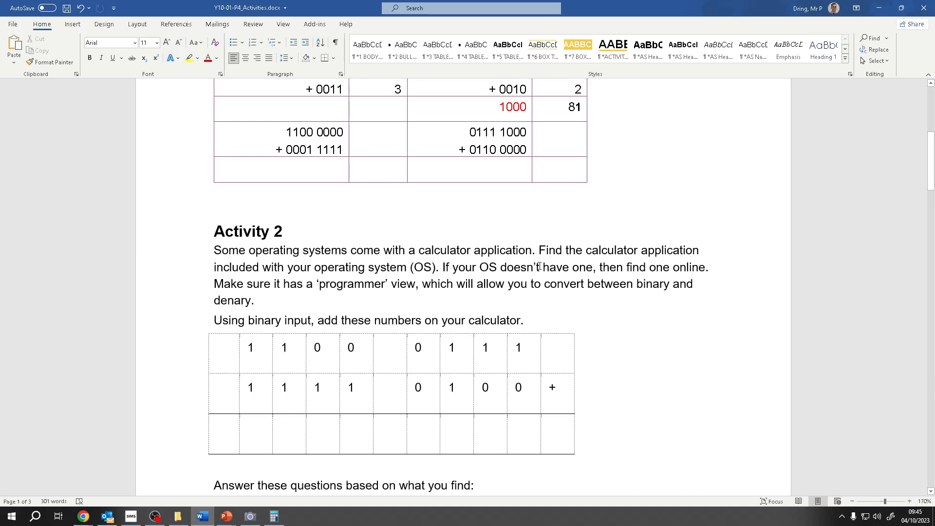
pyautogui.click(274, 516)
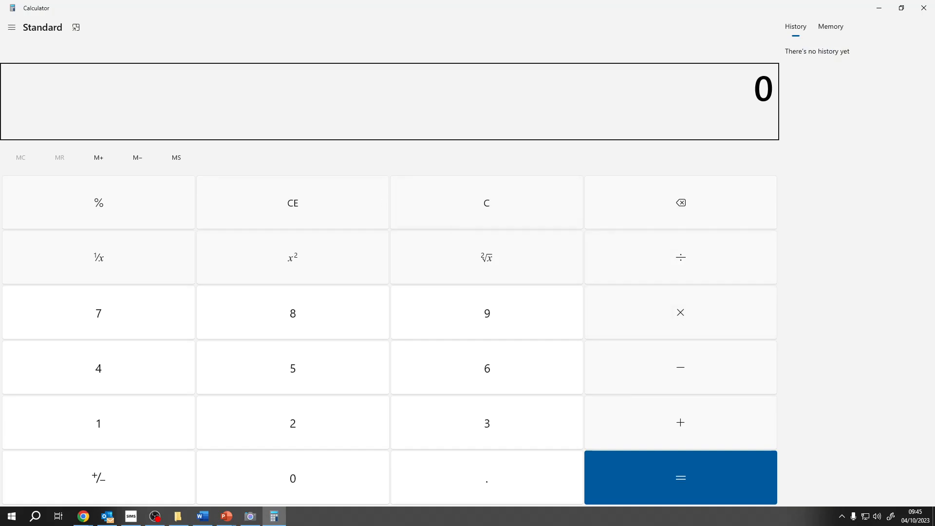
pyautogui.click(11, 27)
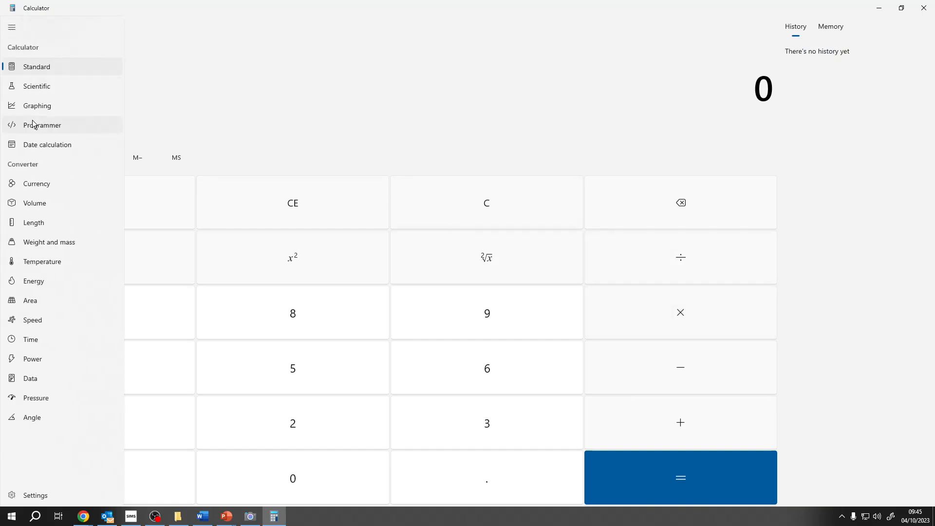
pyautogui.click(42, 124)
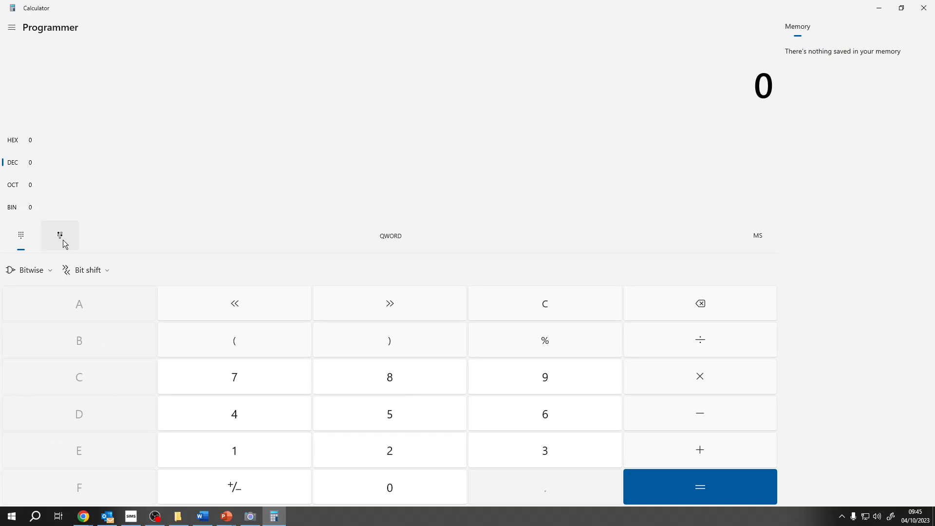
# - Try the DEC and HEX bases, settling on BIN for binary input in Programmer mode
pyautogui.click(30, 207)
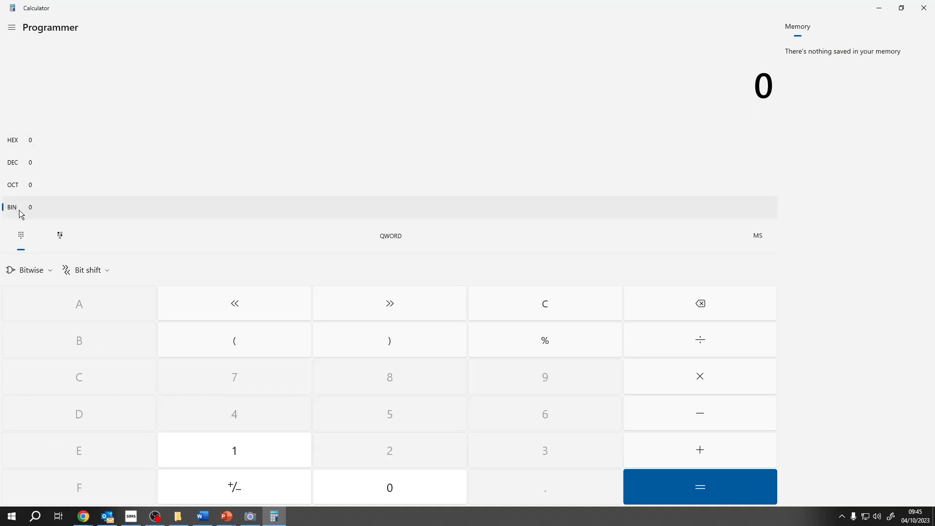
pyautogui.click(11, 162)
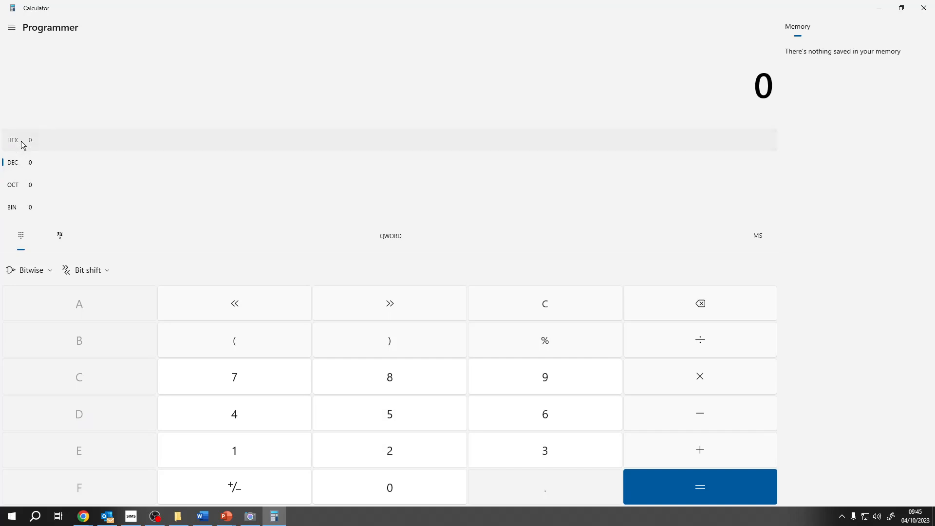
pyautogui.click(13, 139)
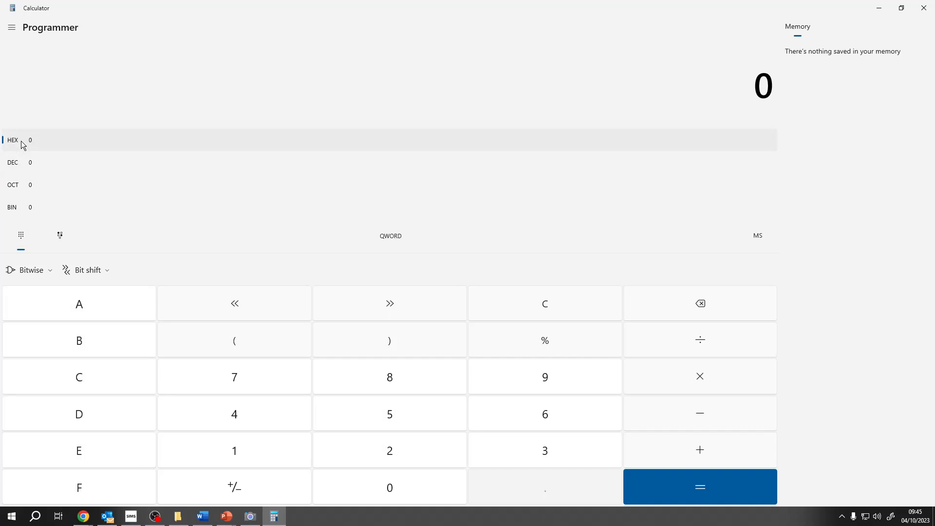
pyautogui.click(13, 184)
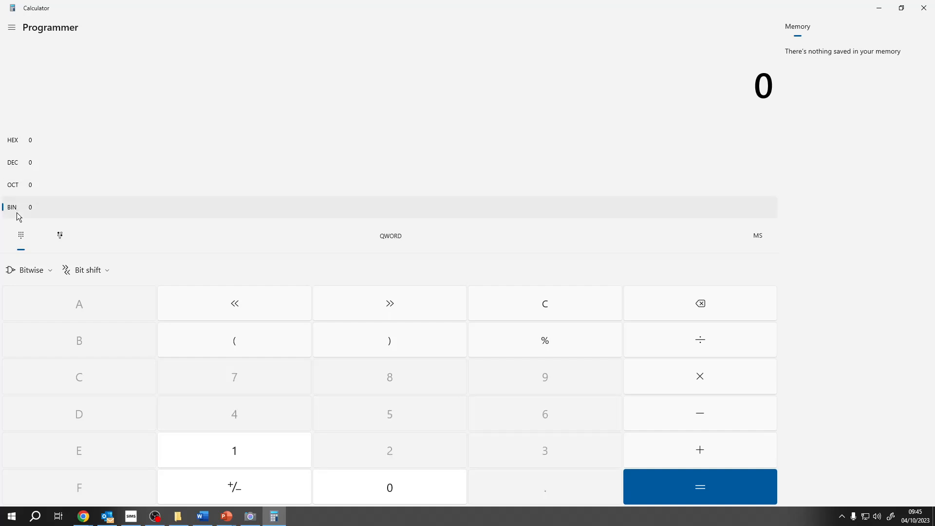
pyautogui.click(11, 27)
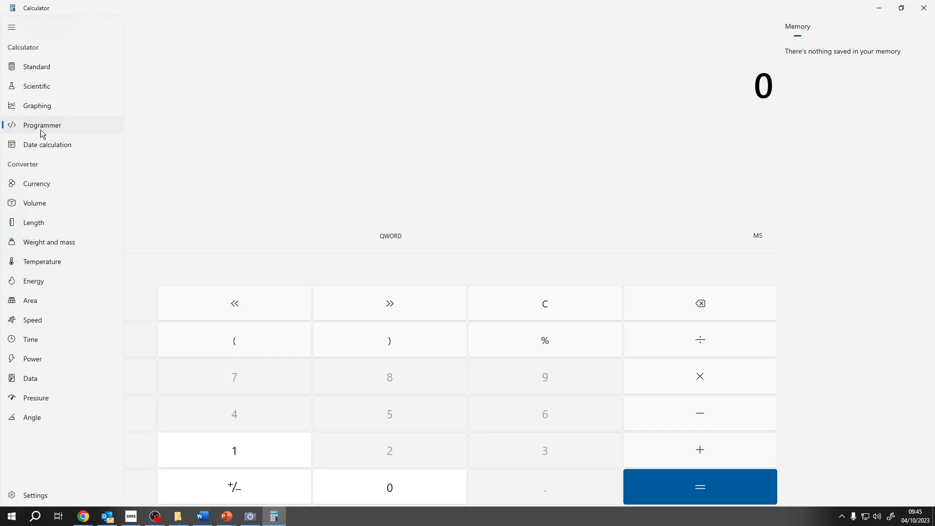
pyautogui.click(42, 125)
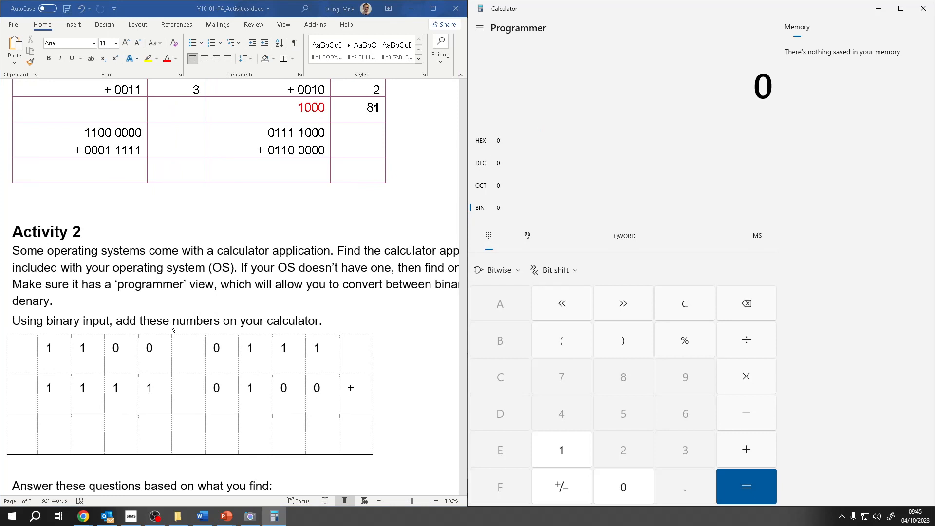
pyautogui.moveTo(194, 375)
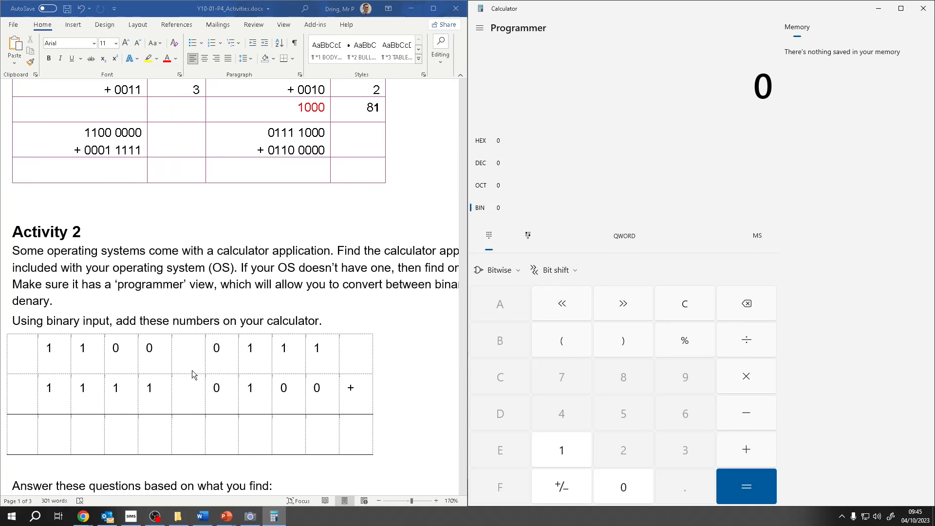
pyautogui.moveTo(374, 347)
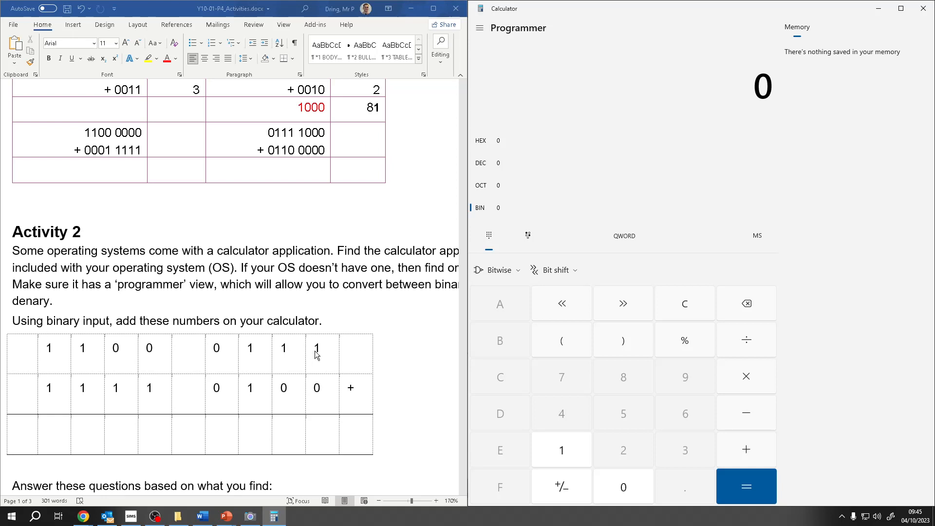
# - Start keying the first binary number's digits into the calculator
pyautogui.click(561, 449)
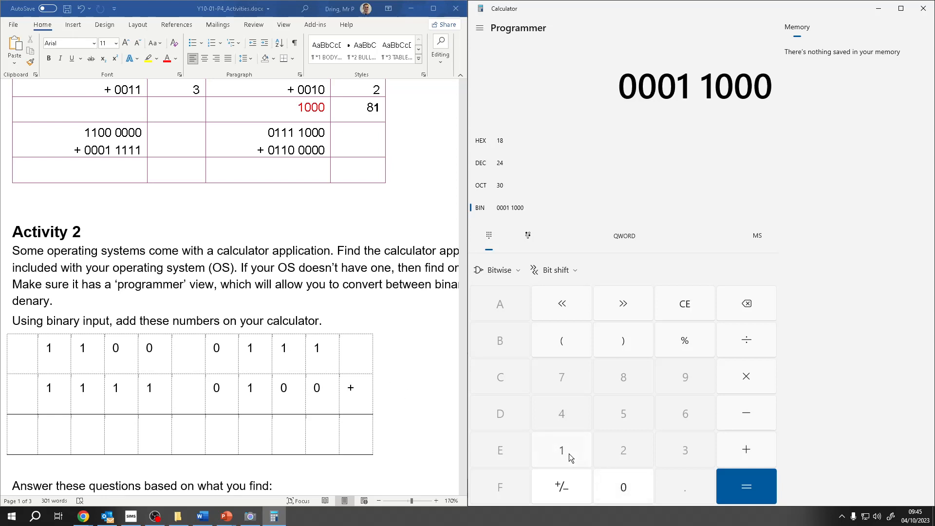
pyautogui.click(561, 450)
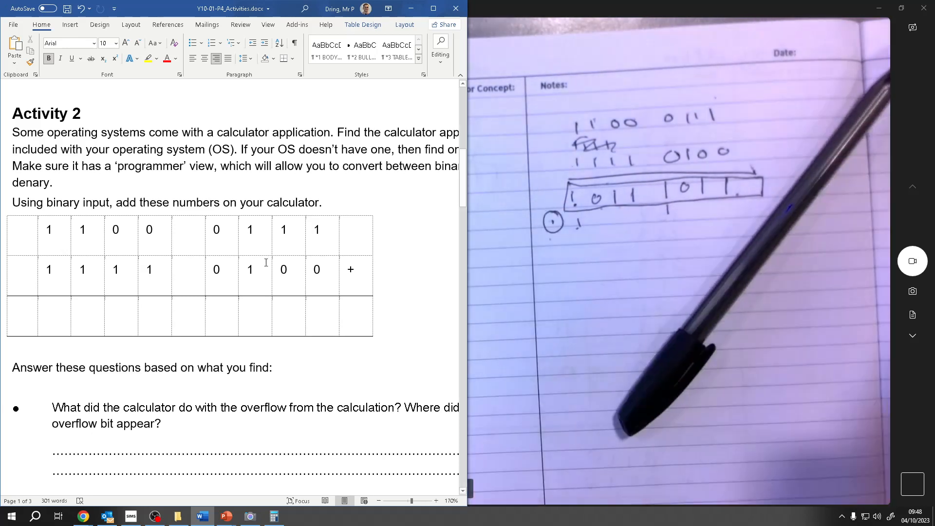
# - Shrink the word size to BYTE and compute 11000111 + 11110100 = 1011 1011, then clear to 0
pyautogui.click(273, 516)
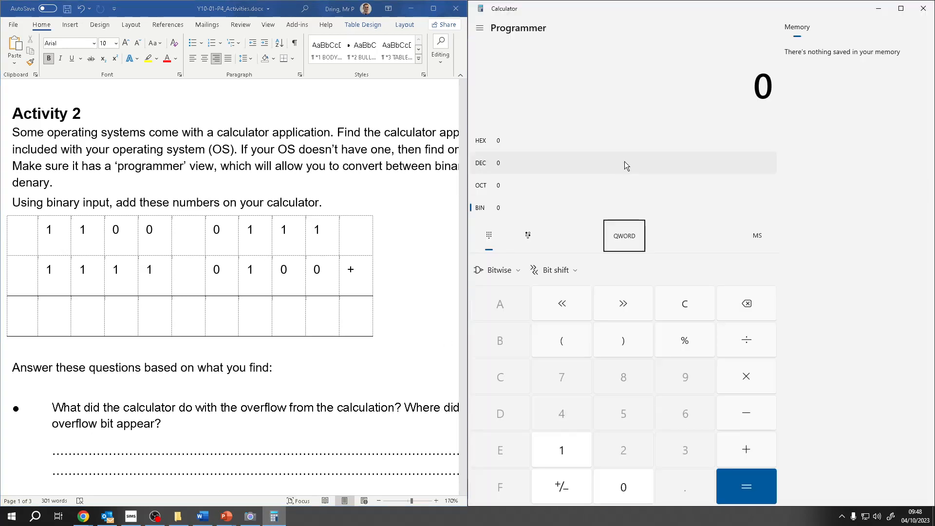
pyautogui.moveTo(662, 240)
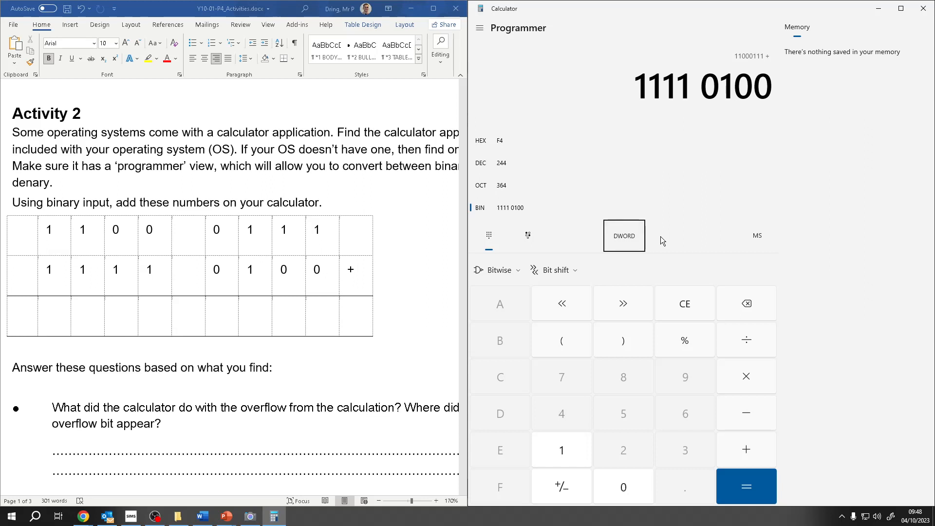
pyautogui.click(624, 235)
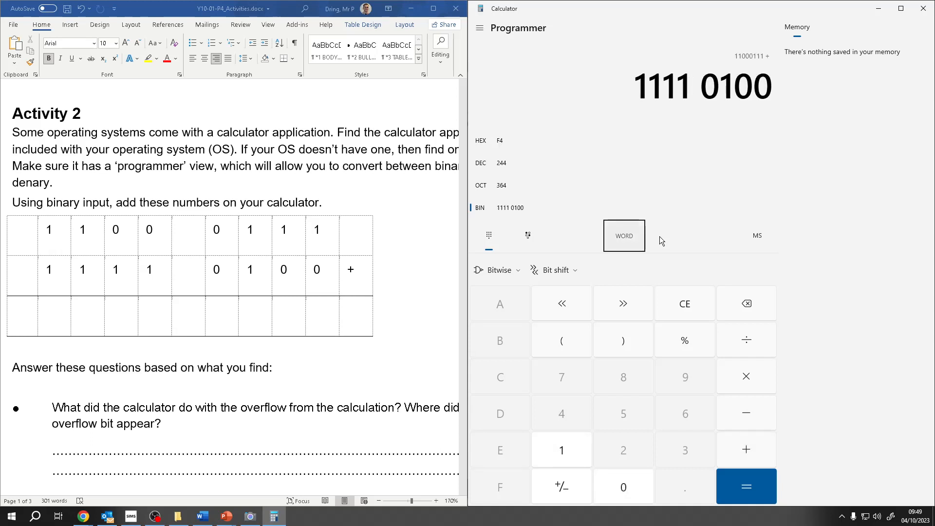
pyautogui.click(623, 234)
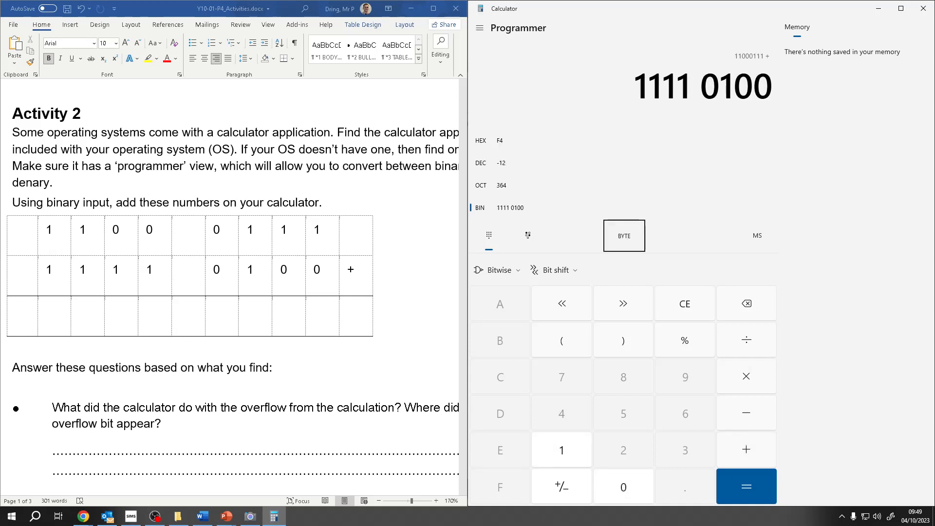
pyautogui.click(745, 486)
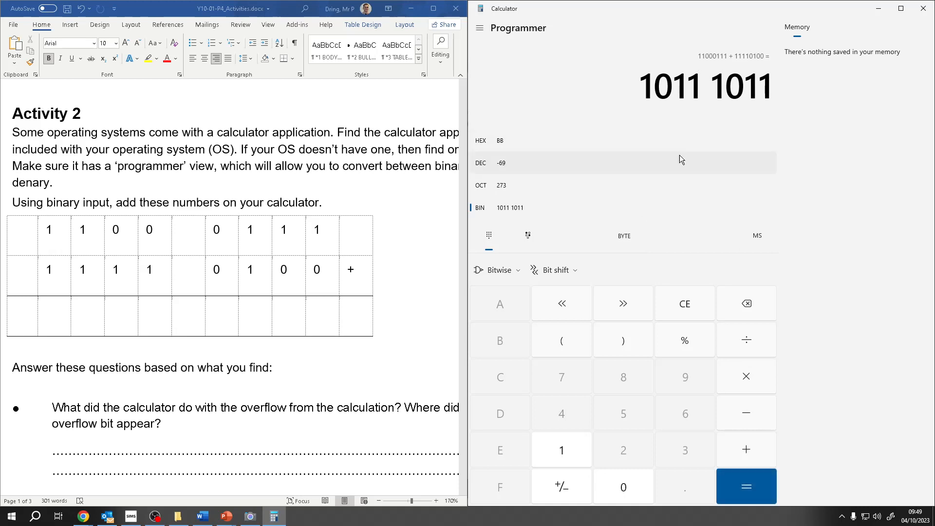
pyautogui.click(684, 303)
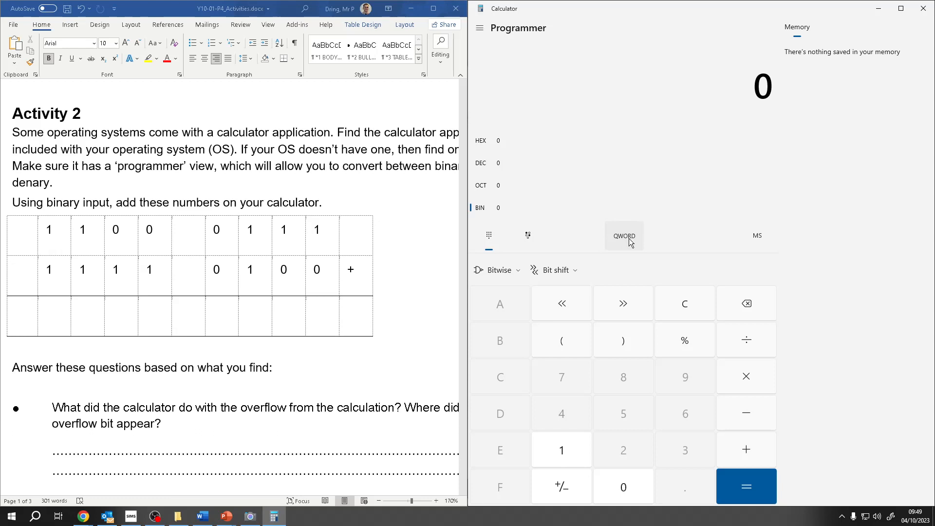
# - Cycle the word size through 32-bit, BYTE, 16-bit, 64-bit and back to 32-bit
pyautogui.click(624, 235)
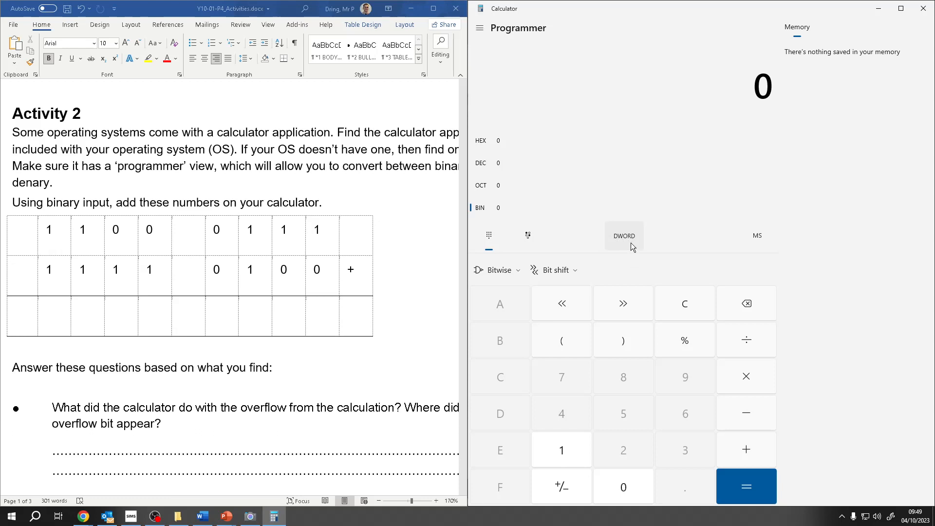
pyautogui.click(624, 235)
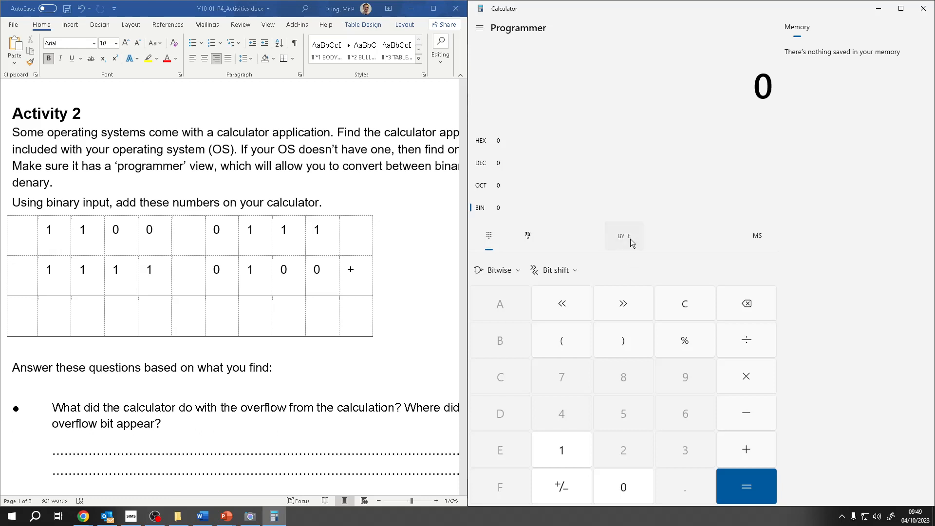
pyautogui.click(623, 234)
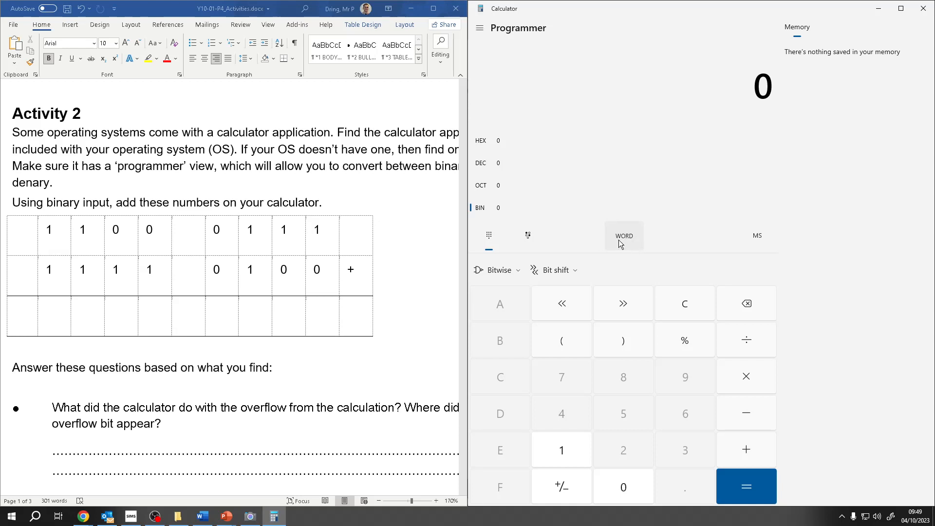
pyautogui.click(623, 235)
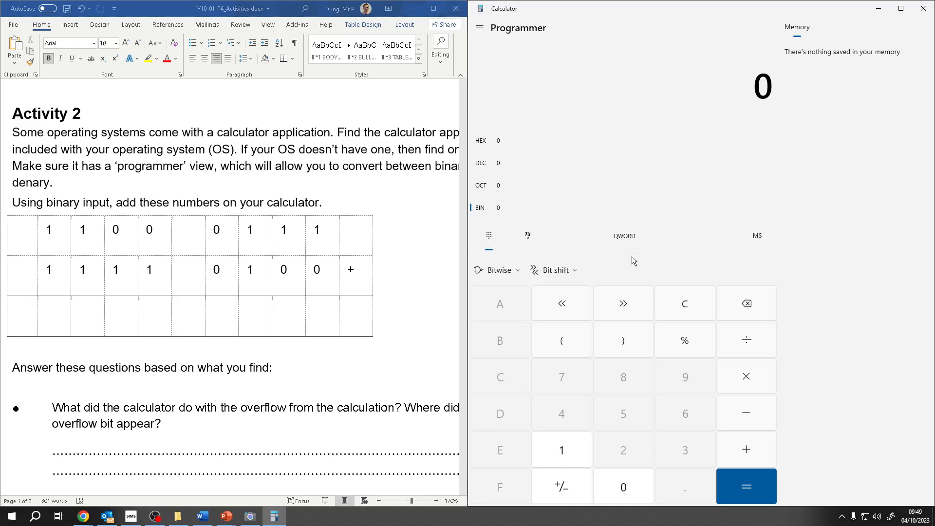
pyautogui.click(624, 236)
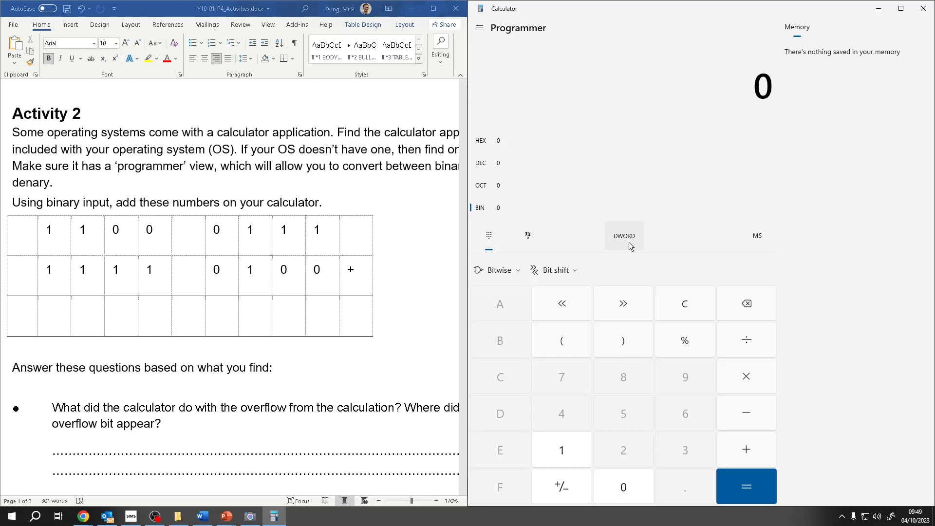
pyautogui.moveTo(624, 239)
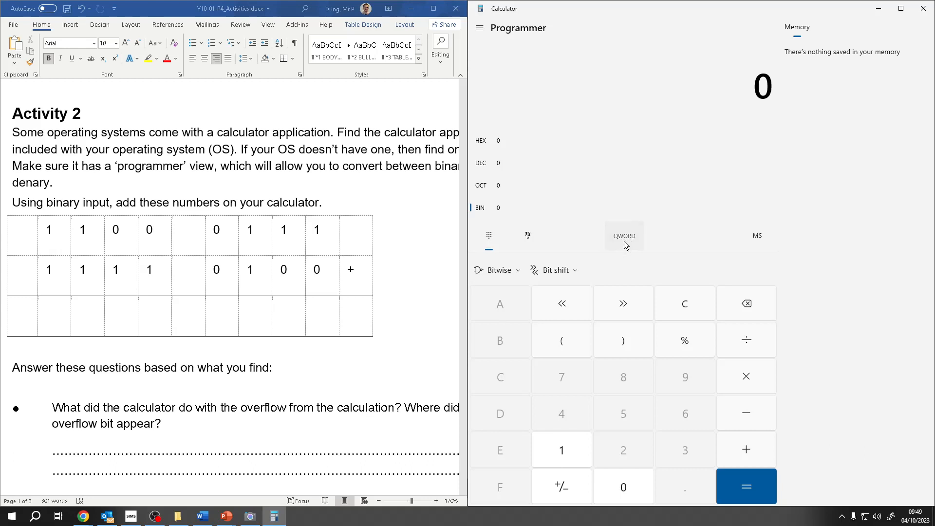
# - Repeat the byte-size sum 11000111 + 11110100 = 1011 1011 and show the circled overflow on camera
pyautogui.click(623, 235)
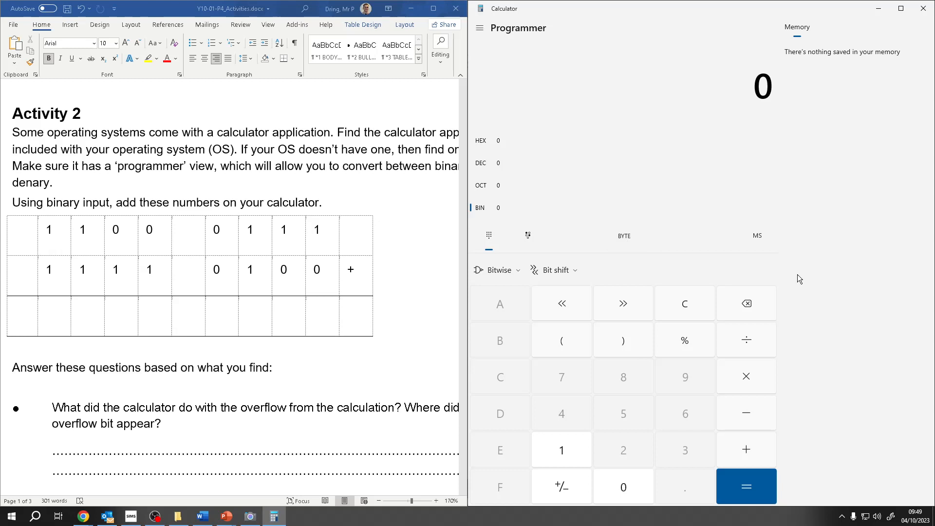
pyautogui.click(561, 449)
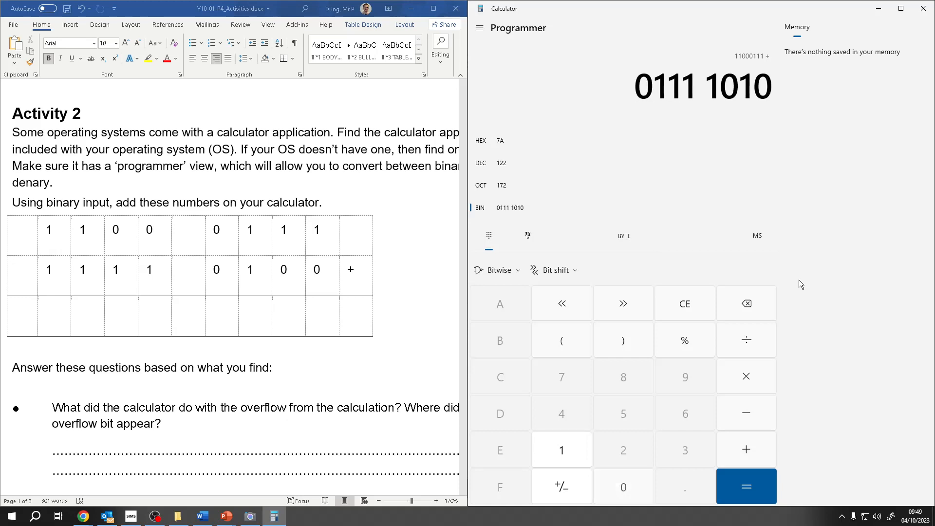
pyautogui.click(745, 486)
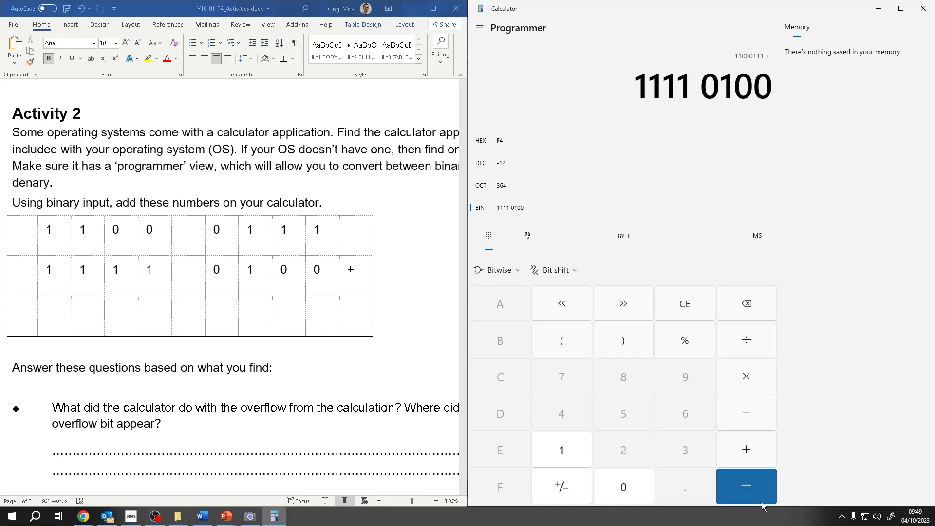
pyautogui.click(745, 486)
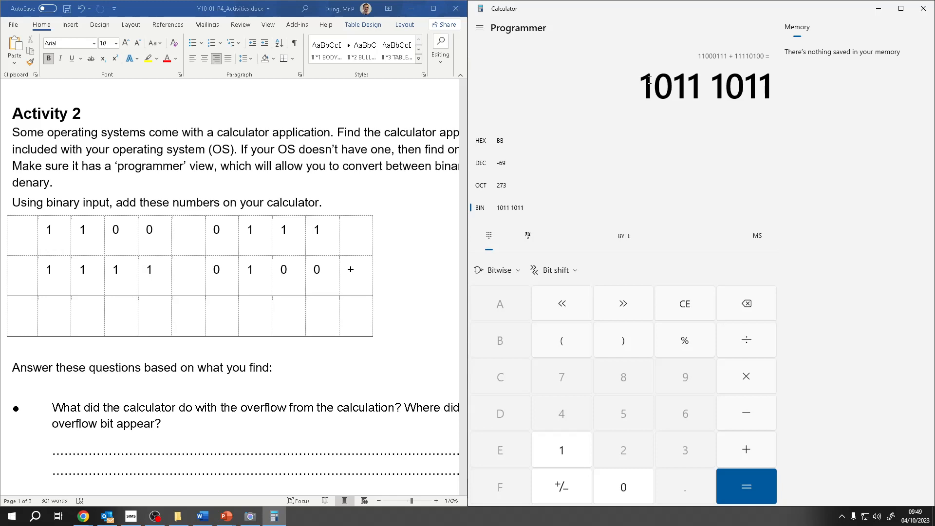
pyautogui.moveTo(251, 433)
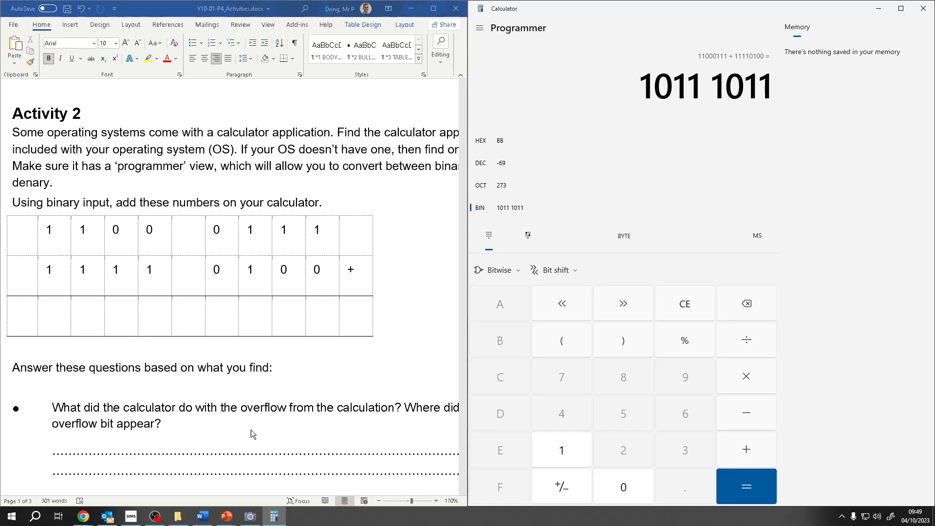
pyautogui.click(250, 516)
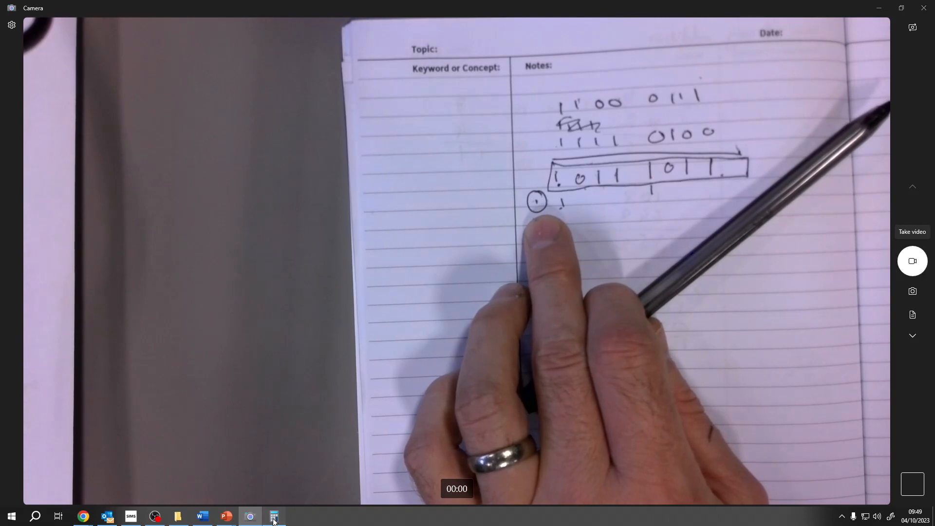
# - Play the YouTube video 'The code that exploded a rocket' through its opening minute
pyautogui.click(274, 516)
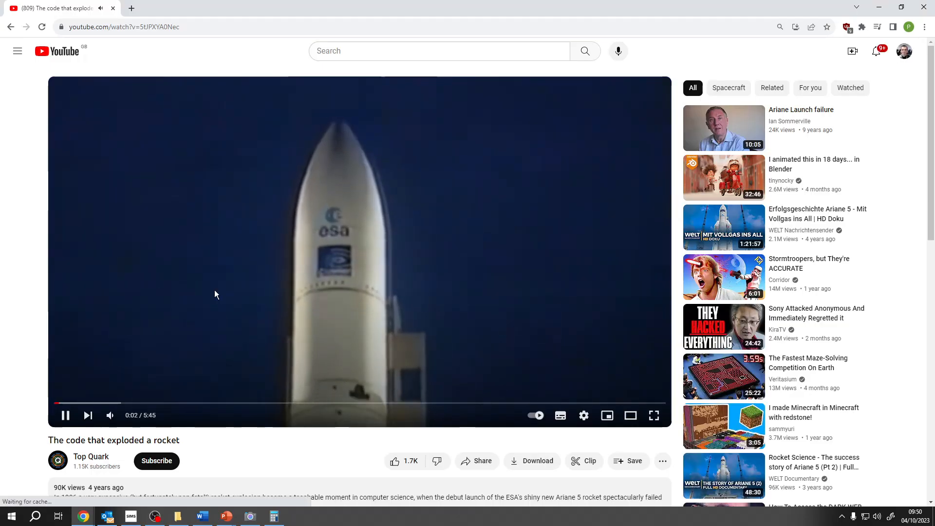
pyautogui.moveTo(330, 195)
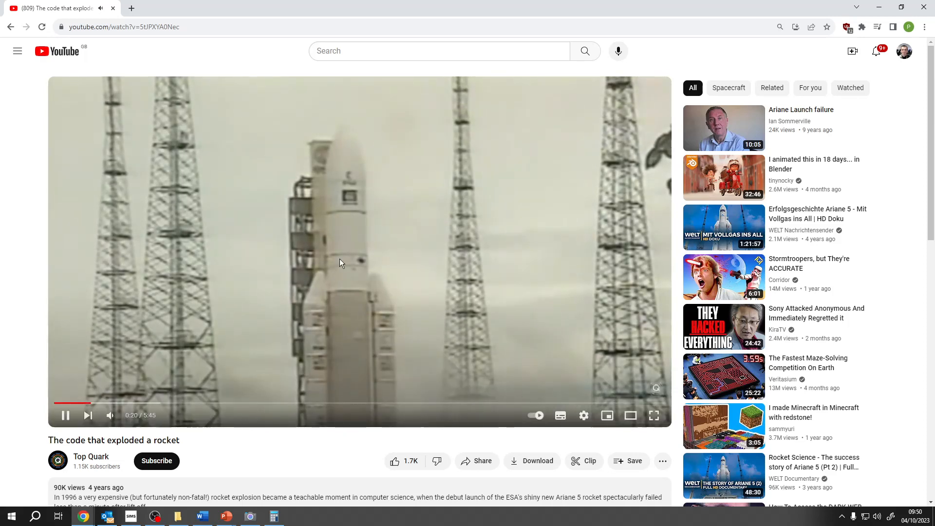
pyautogui.moveTo(343, 210)
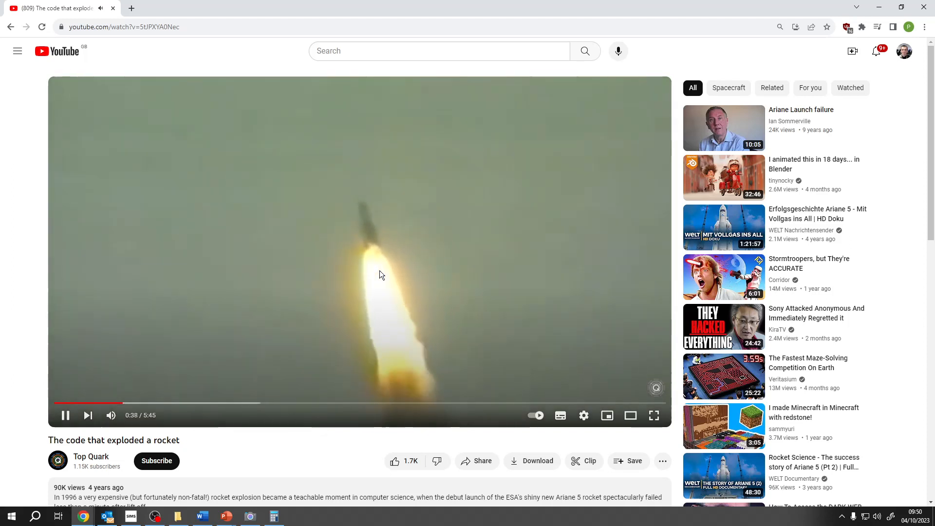
pyautogui.moveTo(382, 275)
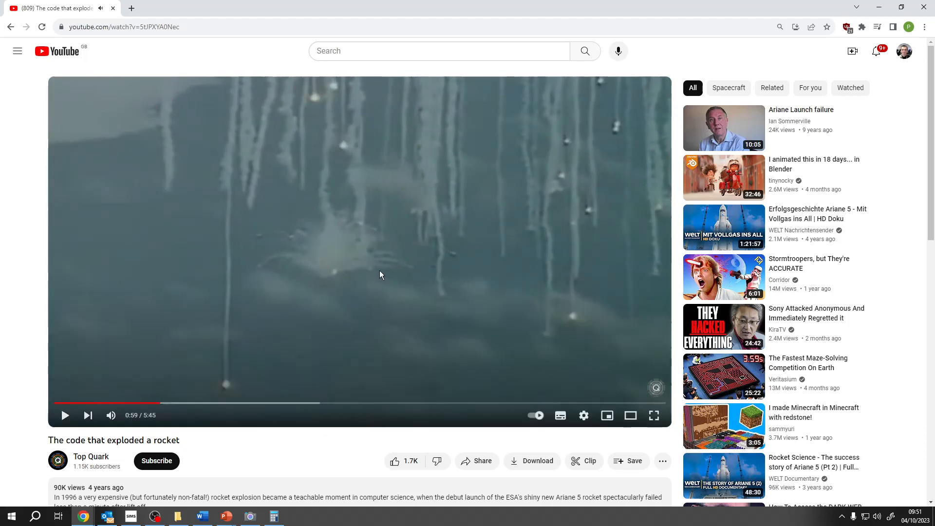
pyautogui.moveTo(373, 357)
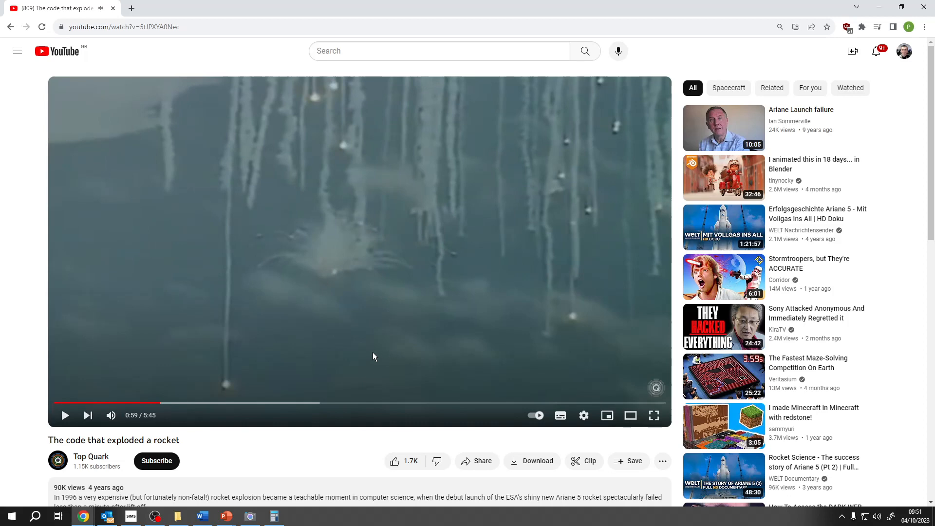
# - Bring Word's Activity 3 binary additions forward with Calculator still showing 1011 1011
pyautogui.click(201, 515)
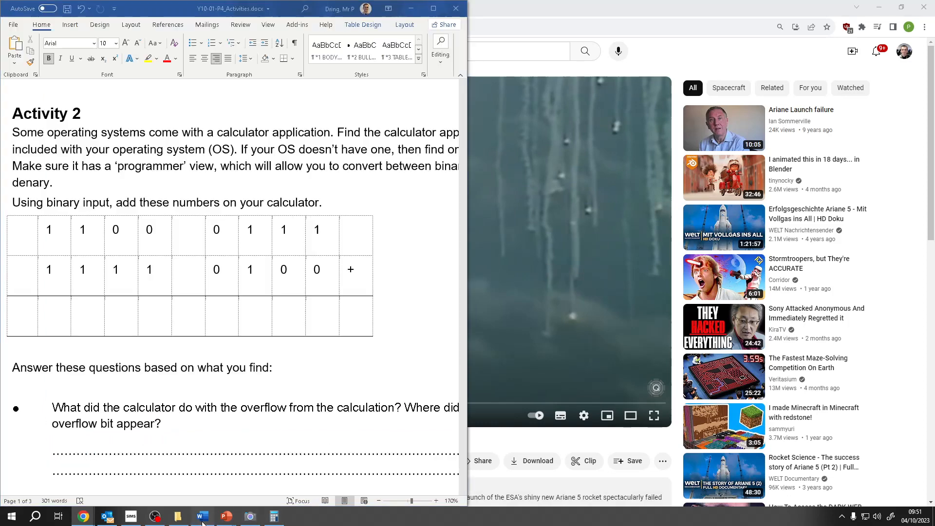
pyautogui.click(22, 310)
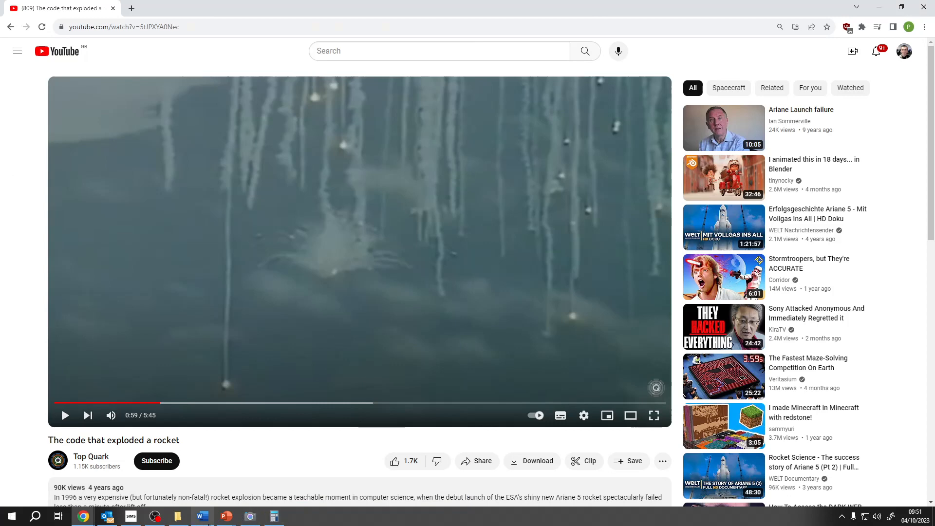
pyautogui.click(202, 516)
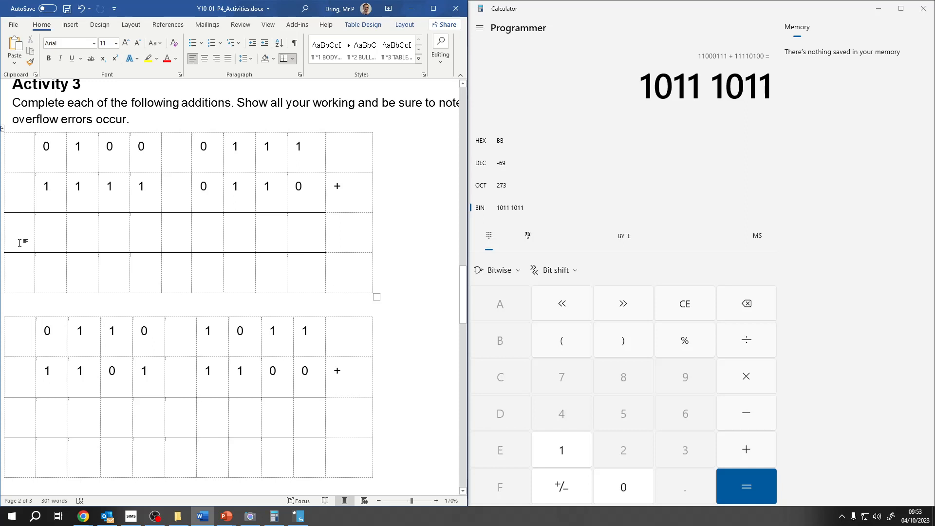
# - Close Calculator and scroll Word to the Extension Challenge, a Python binary adder, then start Edge
pyautogui.click(43, 267)
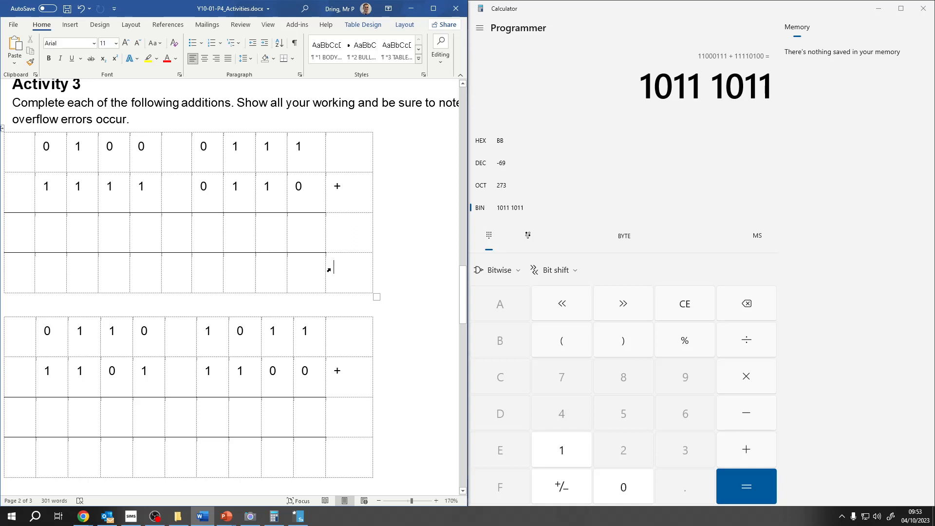
pyautogui.moveTo(925, 9)
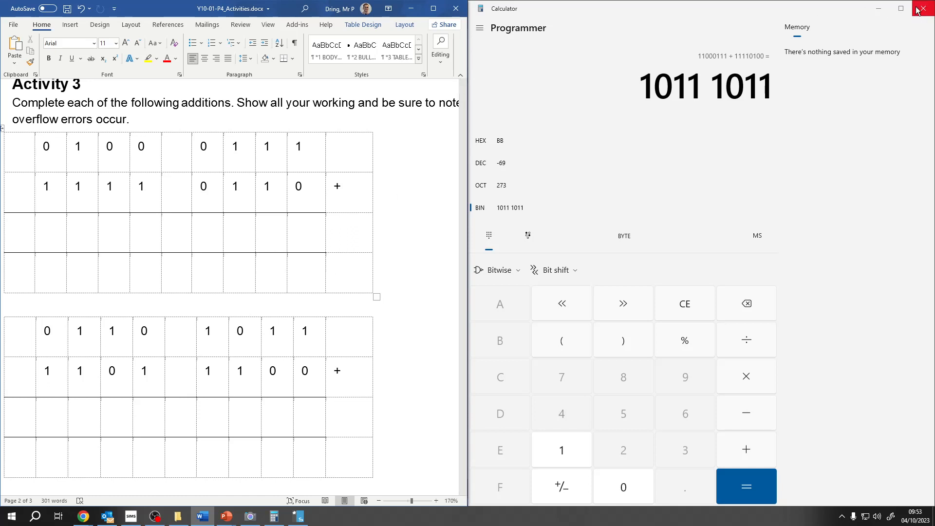
pyautogui.click(924, 8)
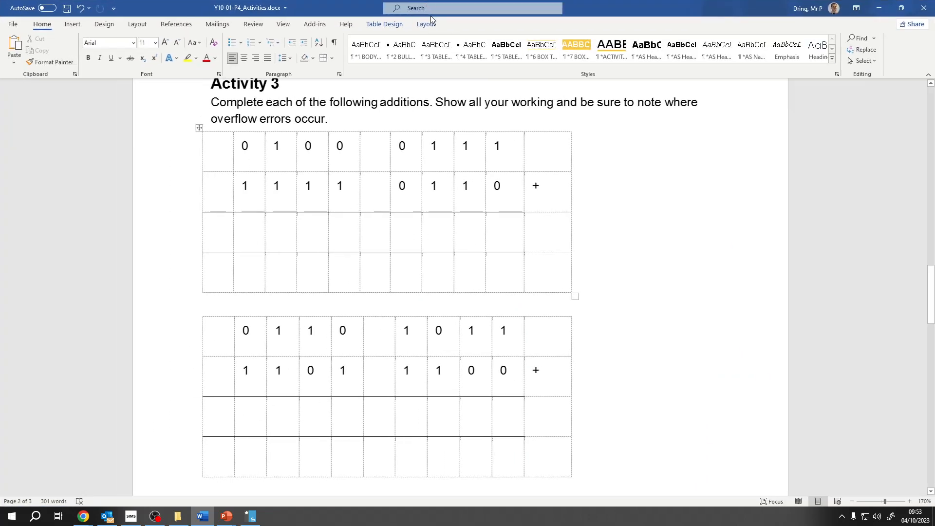
pyautogui.scroll(-3)
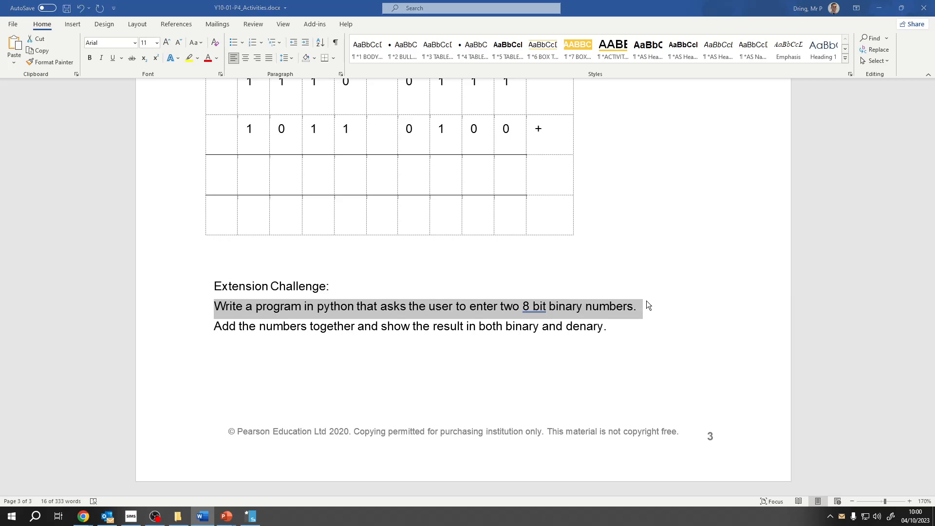
pyautogui.click(860, 117)
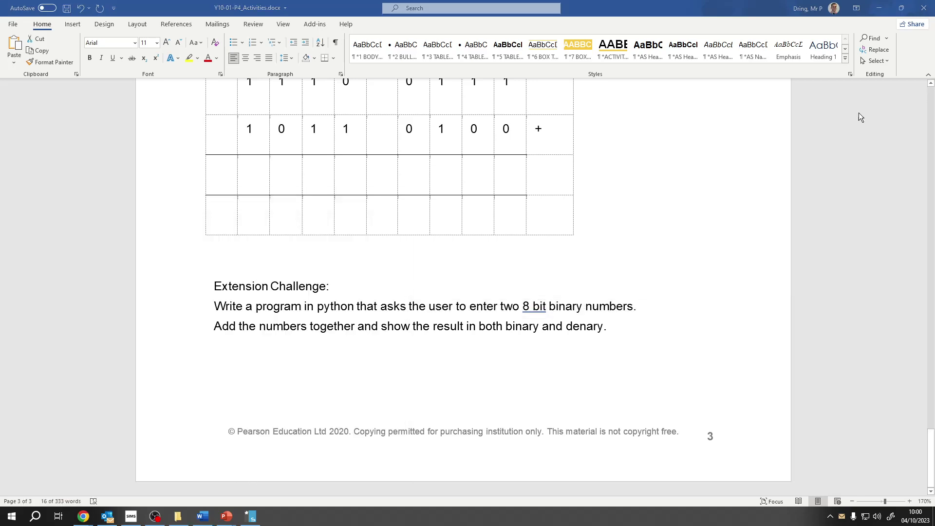
pyautogui.click(83, 516)
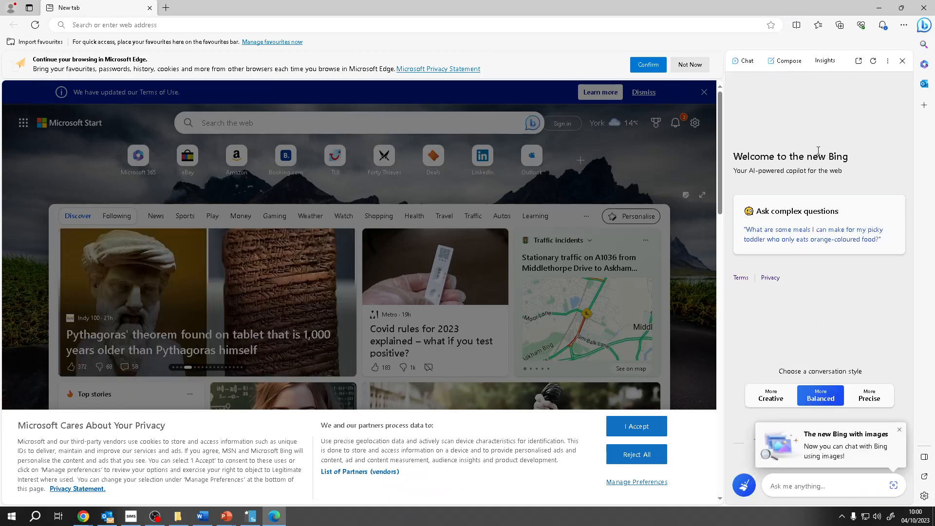
pyautogui.moveTo(201, 516)
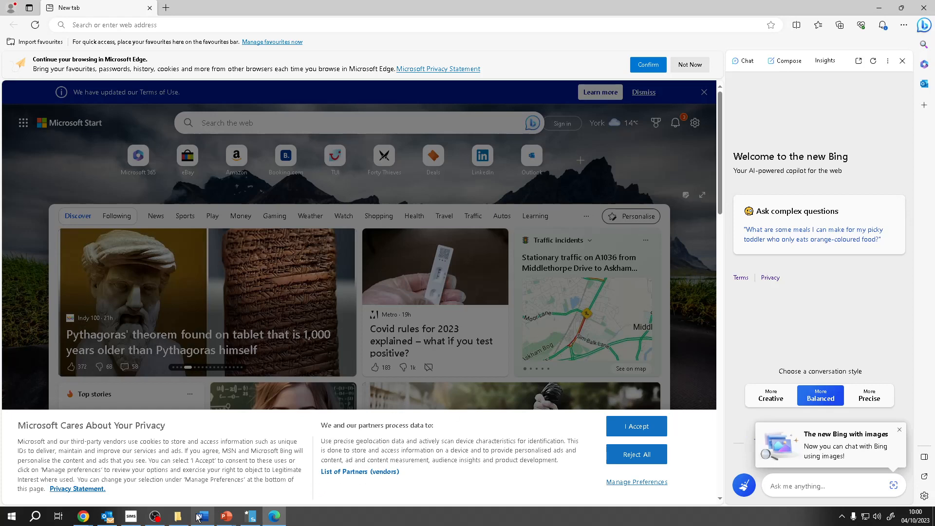
# - Return from the Edge tab to the Word worksheet's Extension Challenge and clear the highlight
pyautogui.click(201, 516)
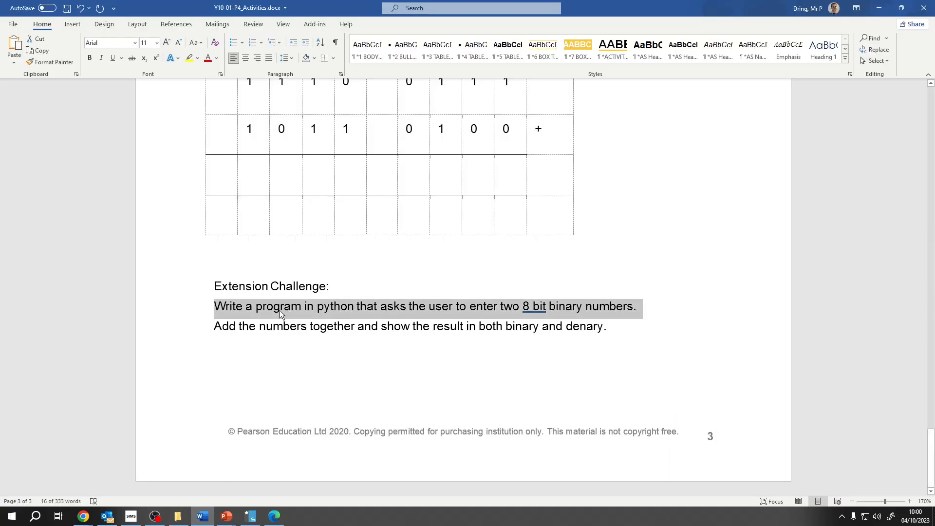
pyautogui.click(604, 326)
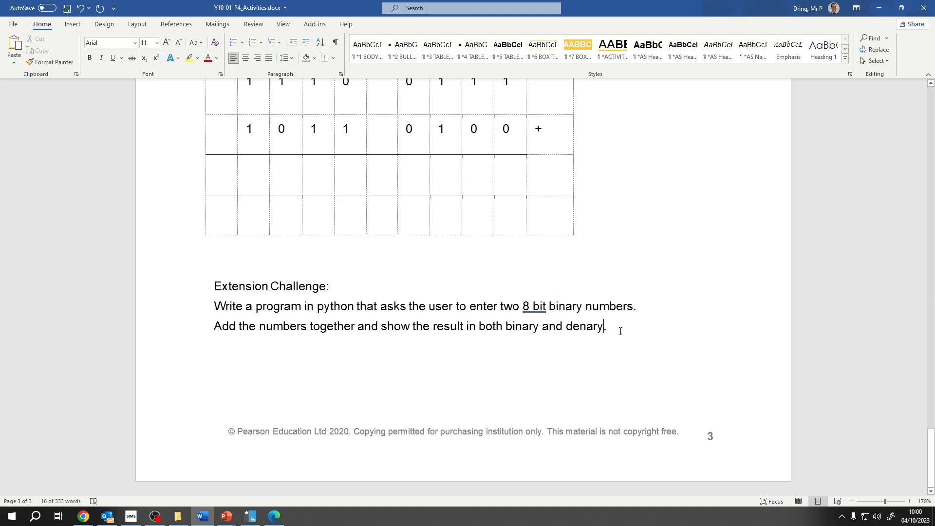
pyautogui.moveTo(843, 517)
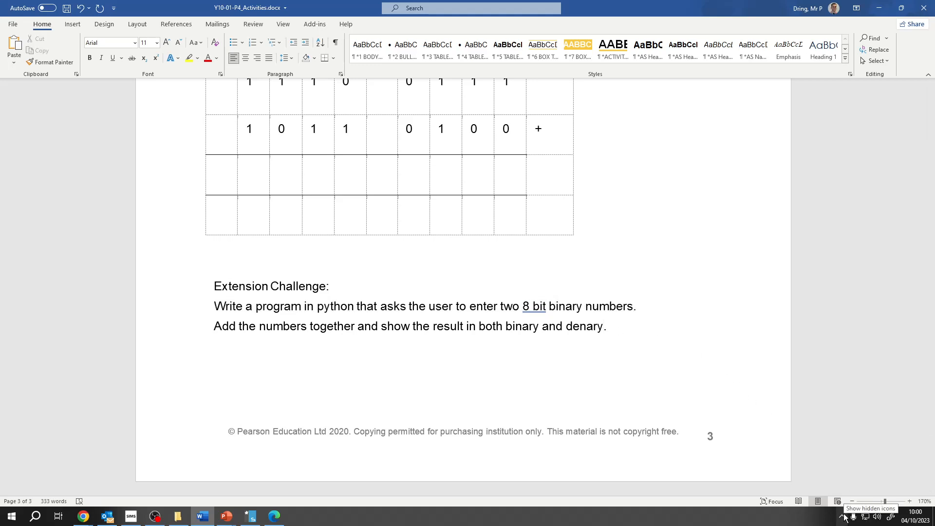
# - Switch to Chrome showing the Moodle course page for Y10 HT1 Data 1: Binary
pyautogui.click(83, 515)
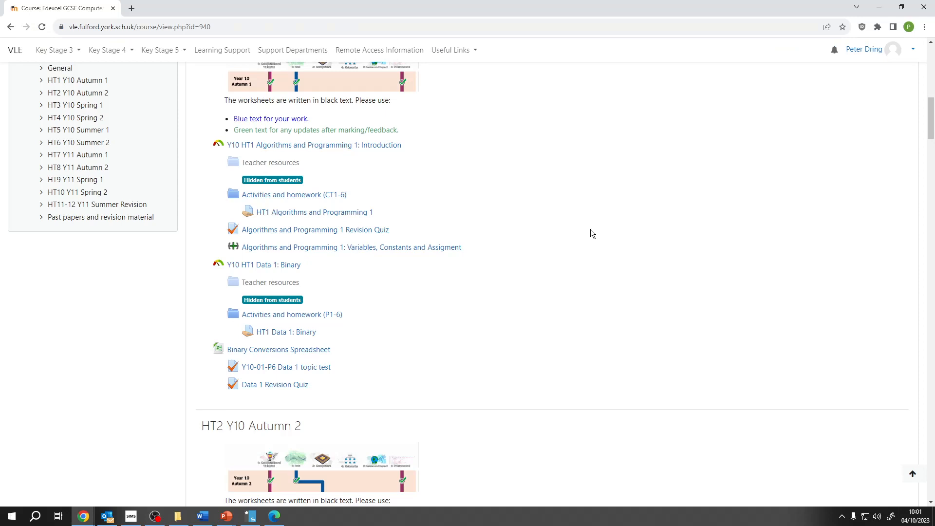
pyautogui.moveTo(292, 314)
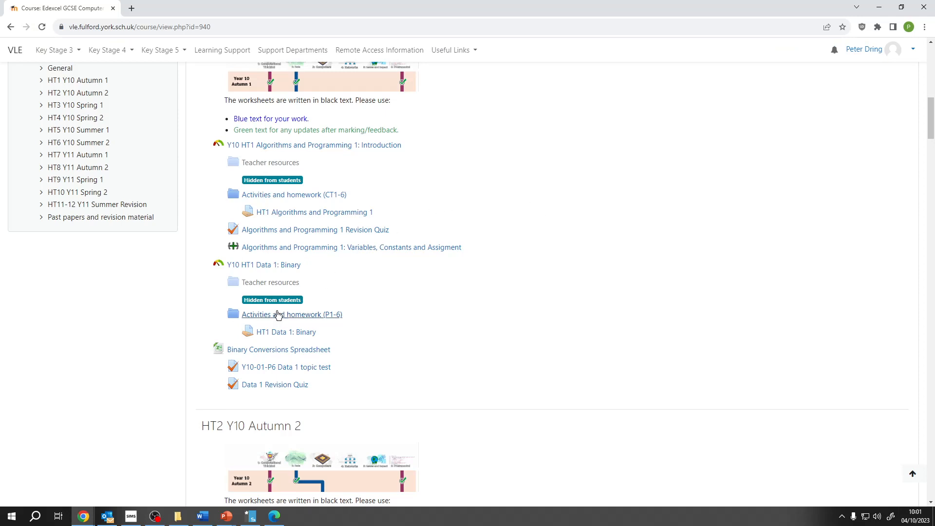
pyautogui.moveTo(298, 341)
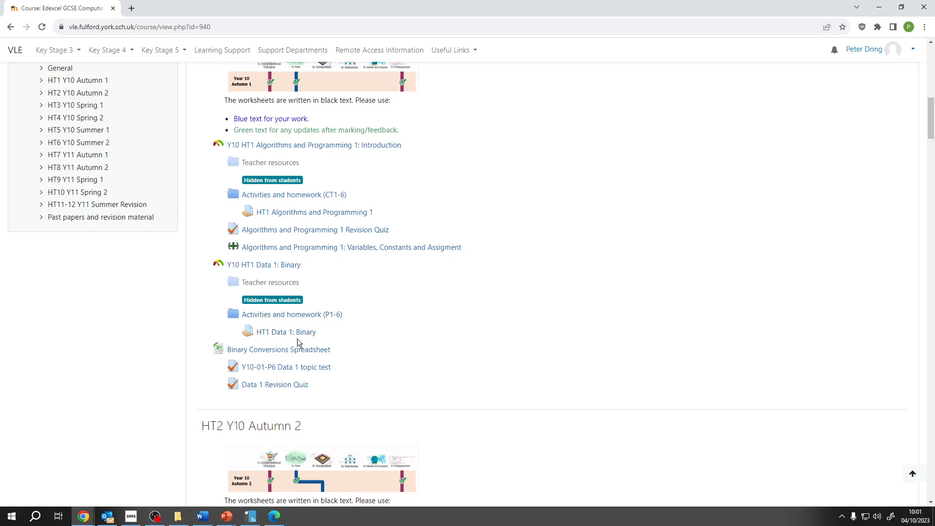